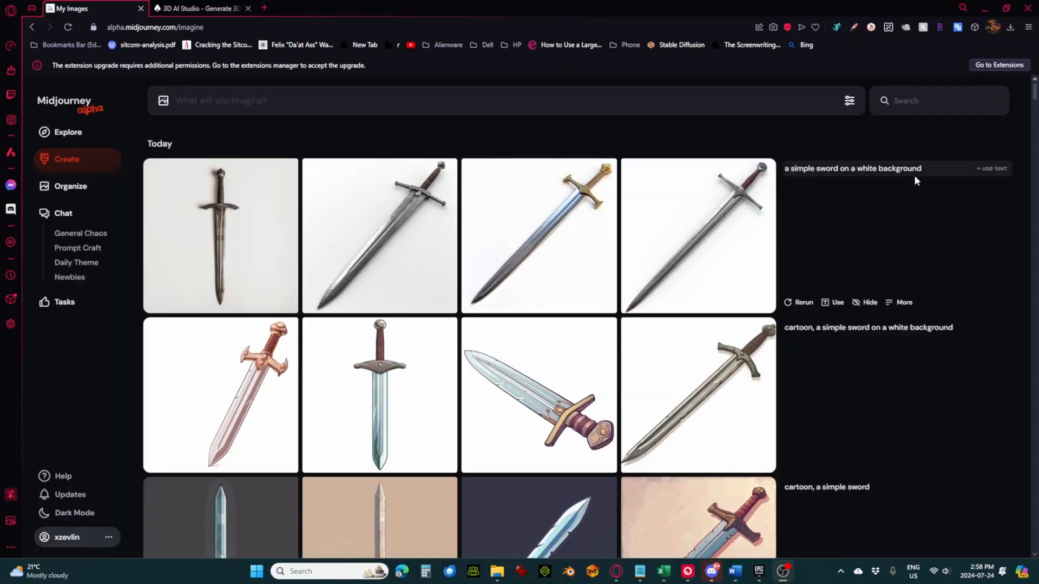
{"action": "mouse_move", "coordinate": [255, 249]}
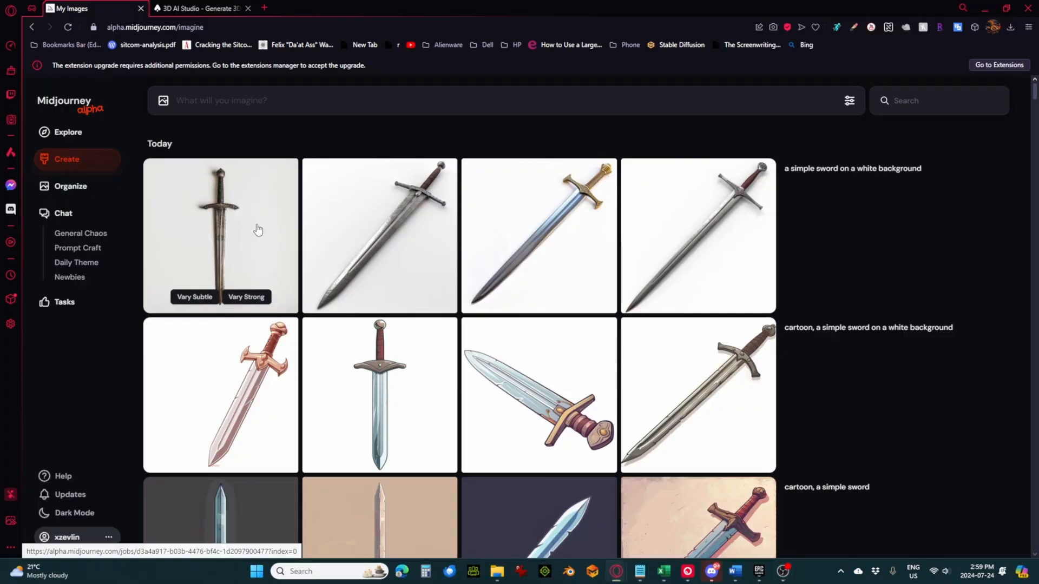
Step: Enlarge the realistic sword, then open the cartoon sword and download it as a PNG
{"action": "left_click", "coordinate": [220, 235]}
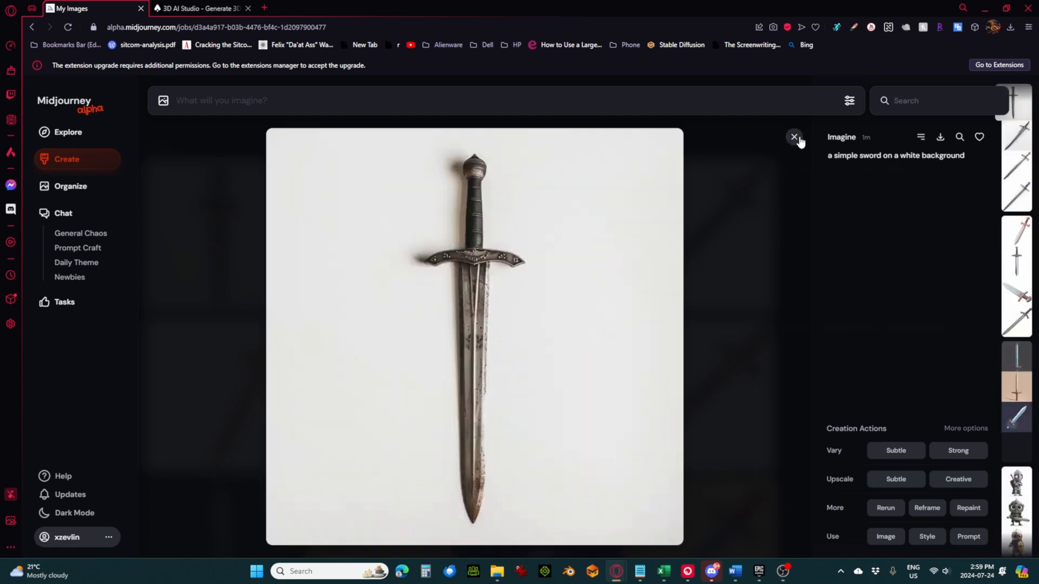
{"action": "left_click", "coordinate": [793, 137]}
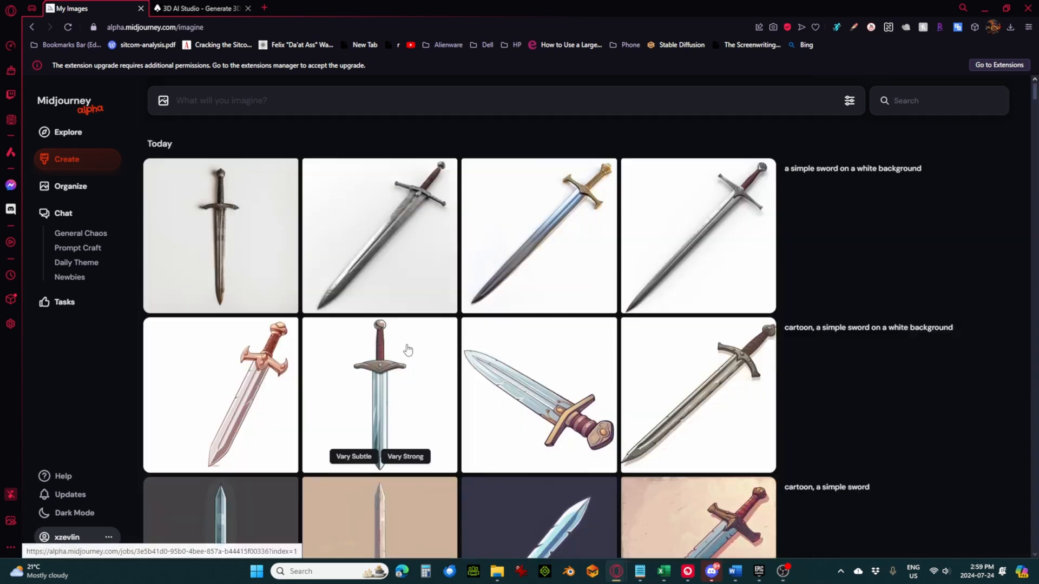
{"action": "left_click", "coordinate": [380, 394]}
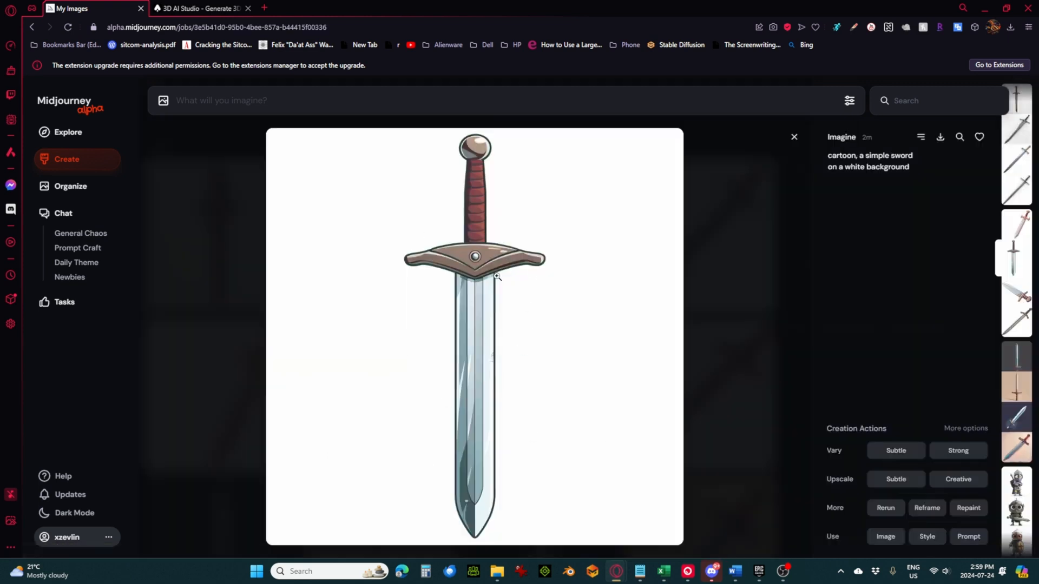
{"action": "mouse_move", "coordinate": [941, 138]}
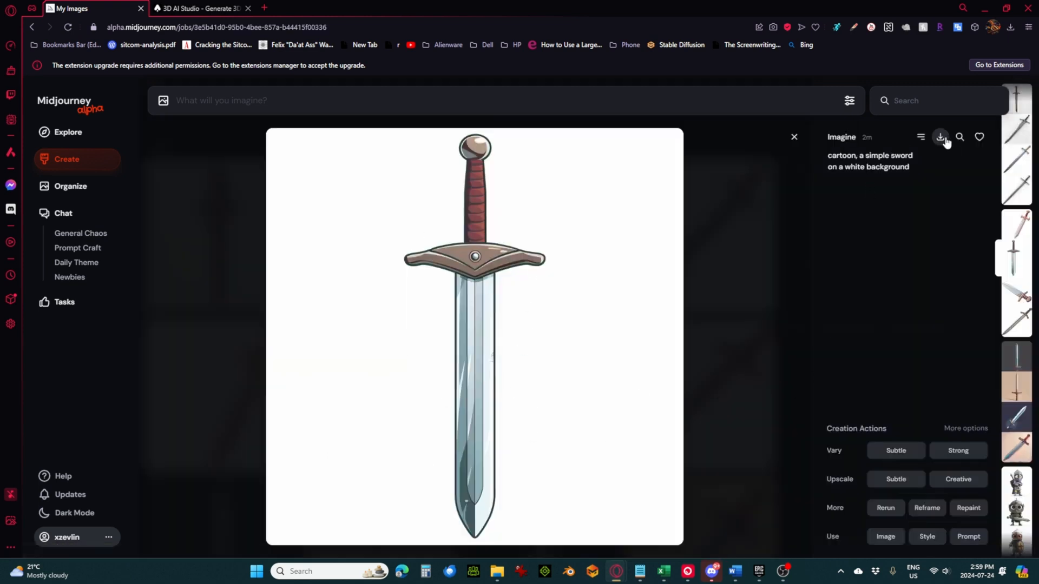
{"action": "left_click", "coordinate": [940, 138]}
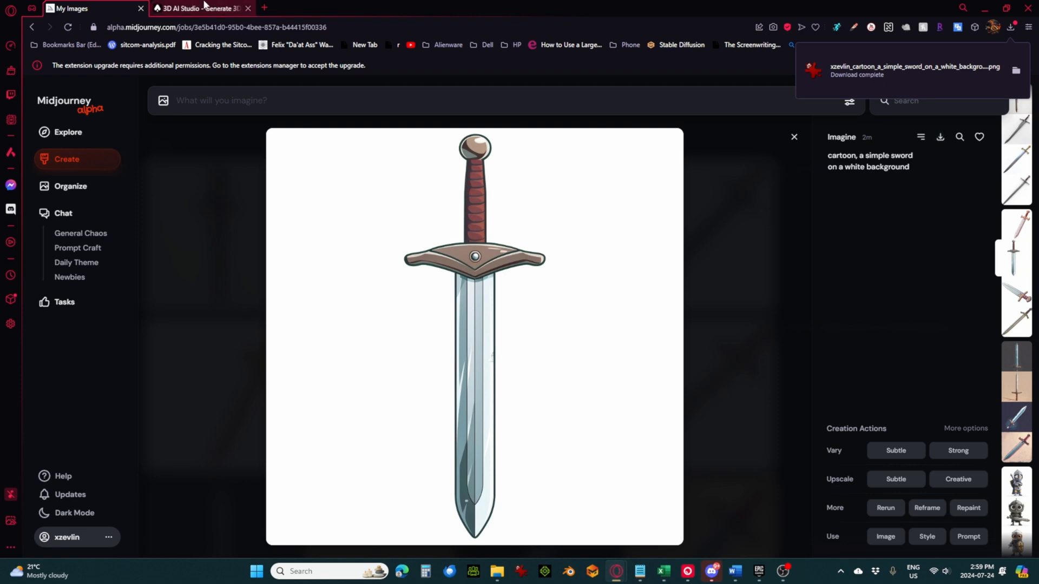
Step: Switch to 3D AI Studio and start the Image to 3D workspace with its empty grid
{"action": "left_click", "coordinate": [199, 7]}
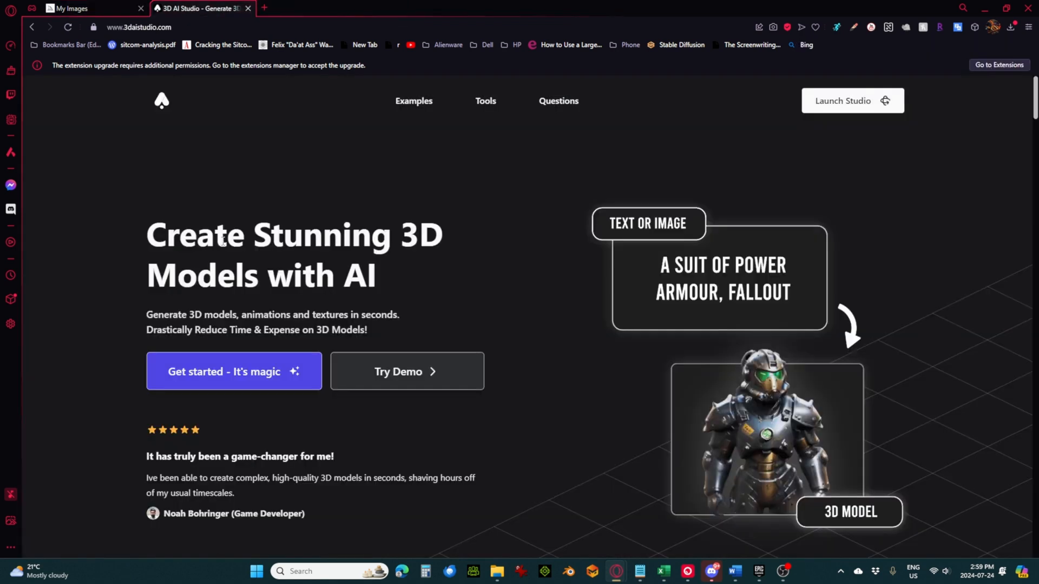
{"action": "mouse_move", "coordinate": [225, 211]}
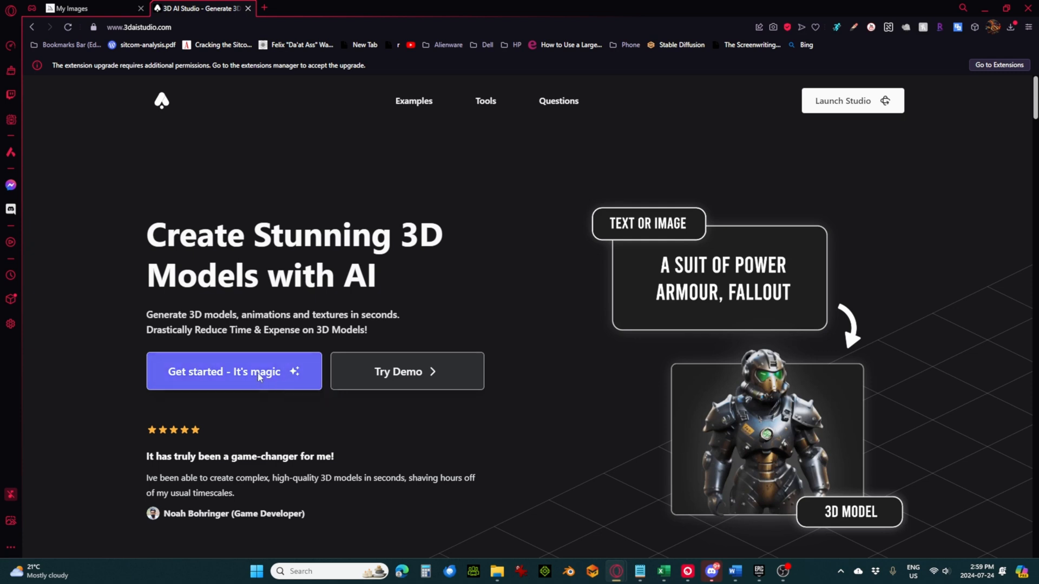
{"action": "left_click", "coordinate": [233, 371]}
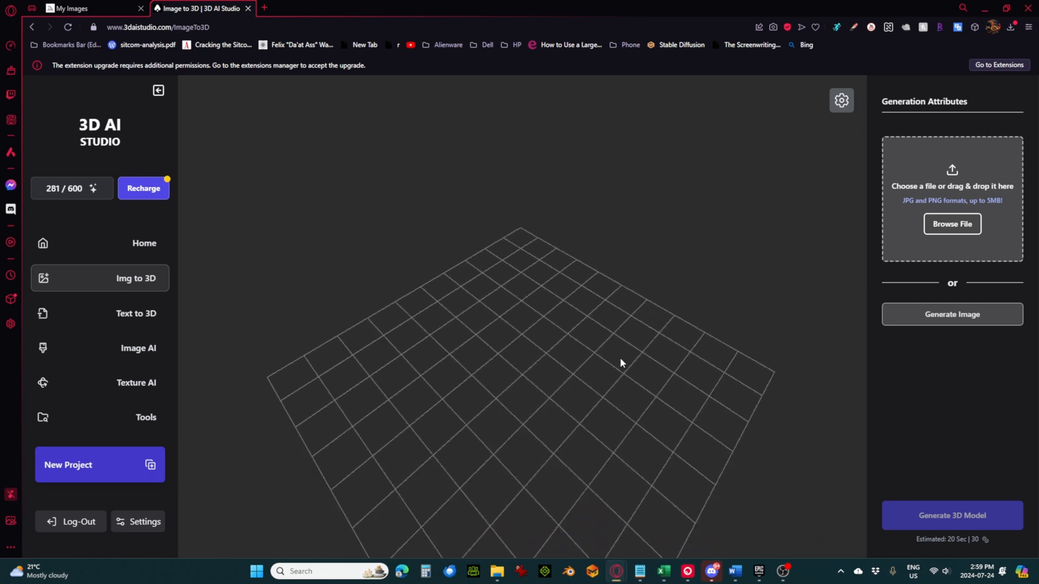
{"action": "left_click_drag", "start_coordinate": [621, 363], "coordinate": [594, 303]}
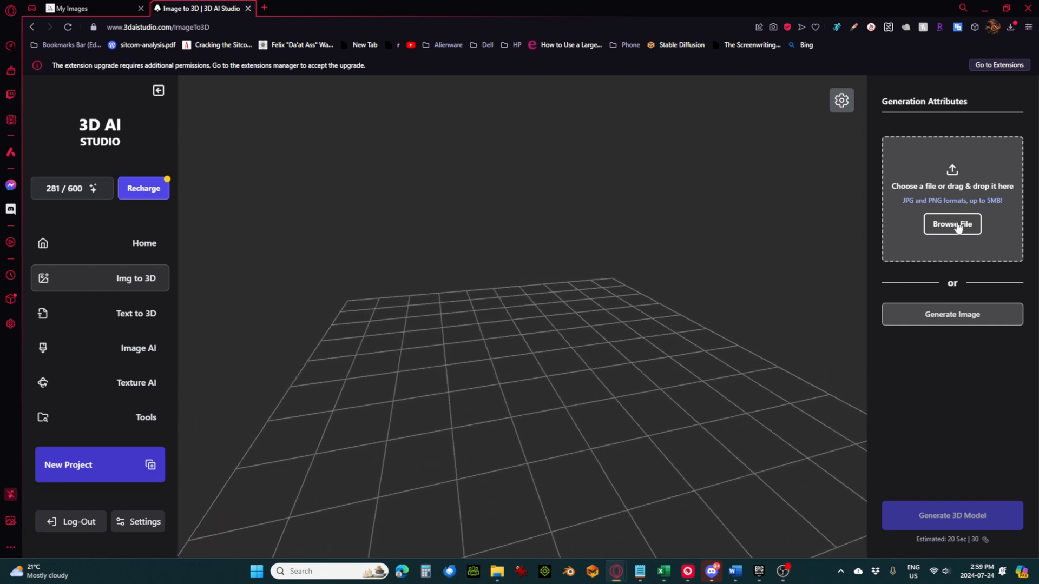
Step: Upload the downloaded cartoon sword PNG and generate a 3D model from it
{"action": "left_click", "coordinate": [952, 224]}
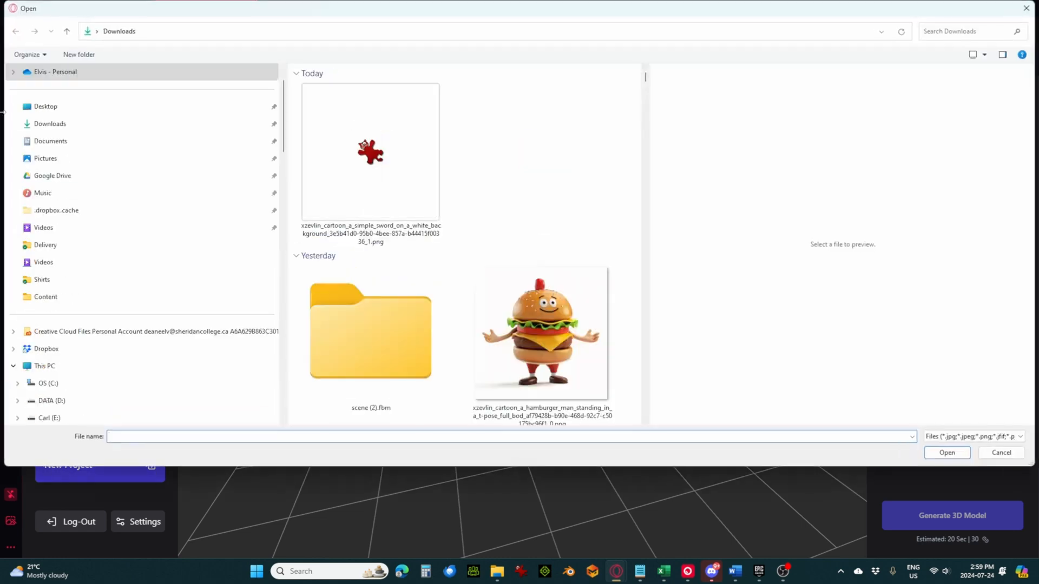
{"action": "left_click", "coordinate": [370, 152]}
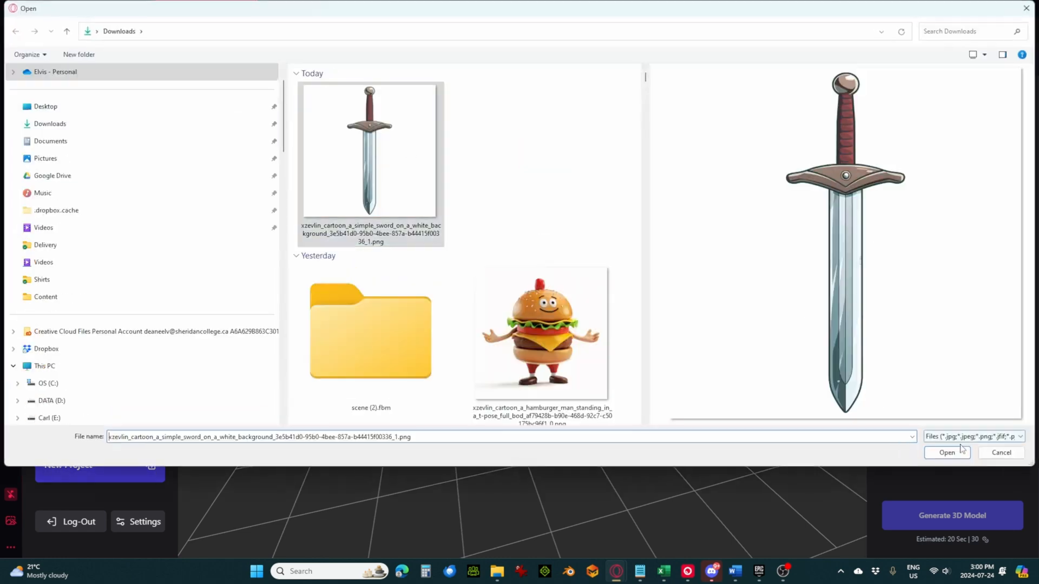
{"action": "left_click", "coordinate": [1001, 453]}
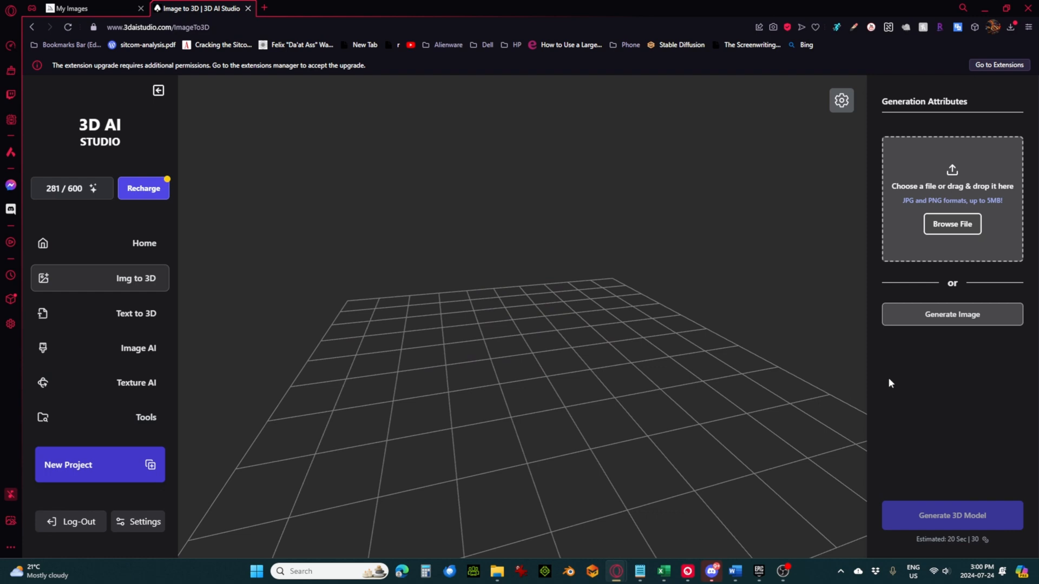
{"action": "left_click", "coordinate": [952, 223]}
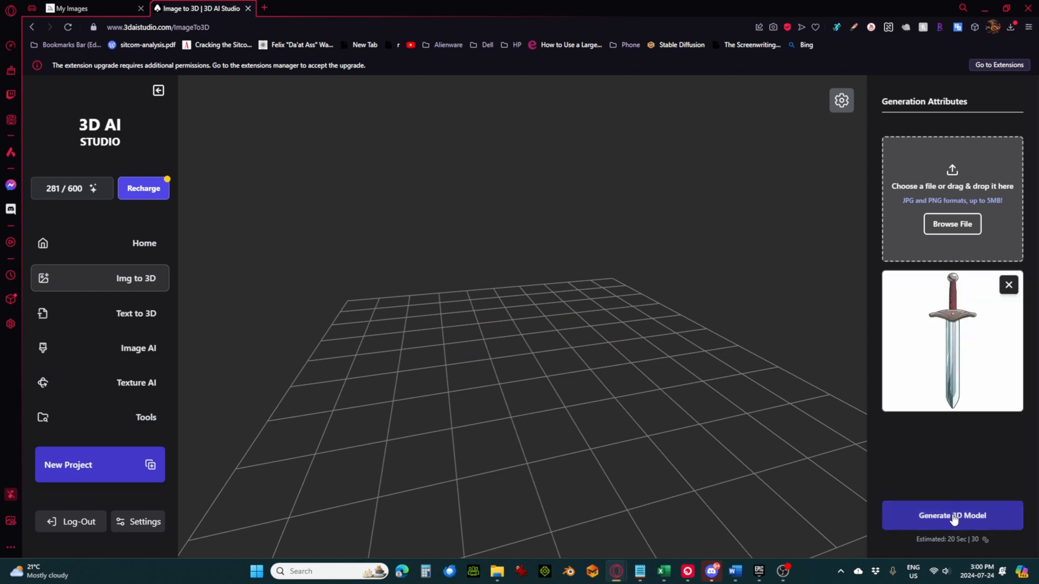
{"action": "mouse_move", "coordinate": [940, 520]}
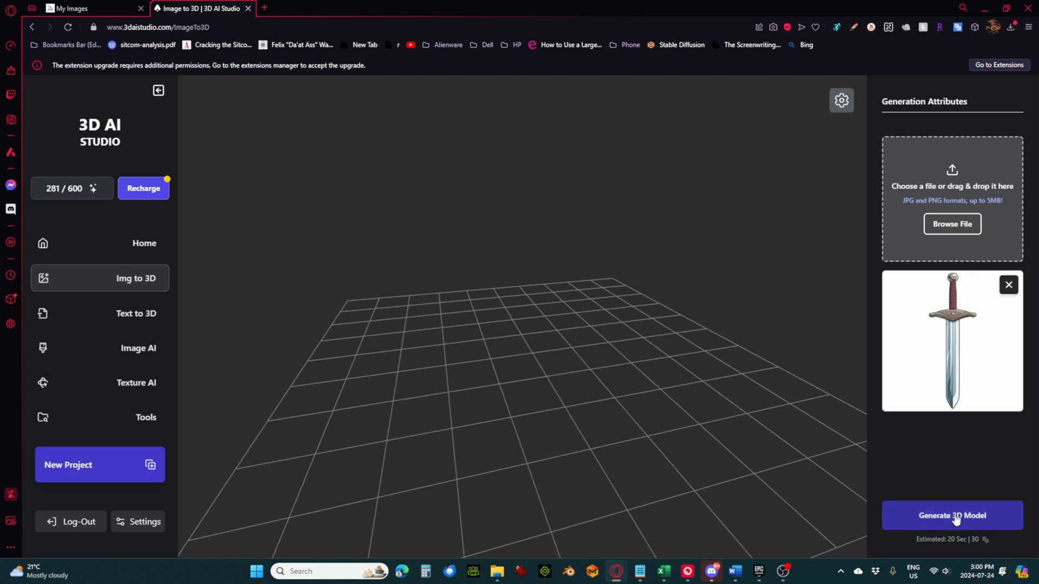
{"action": "left_click", "coordinate": [952, 515]}
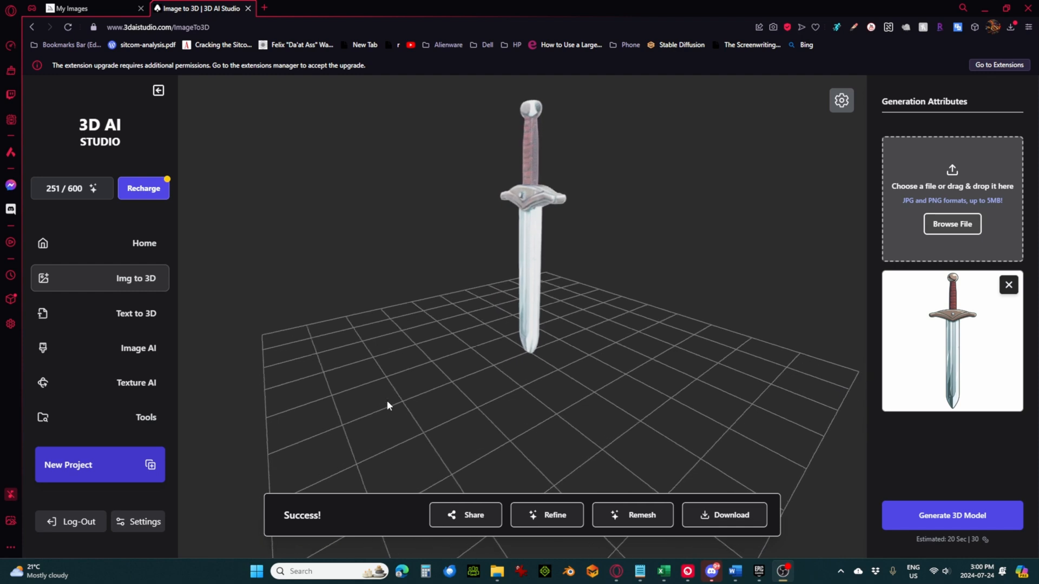
Step: Inspect the sword model and confirm a Refine for higher texture quality
{"action": "left_click_drag", "start_coordinate": [387, 406], "coordinate": [583, 311]}
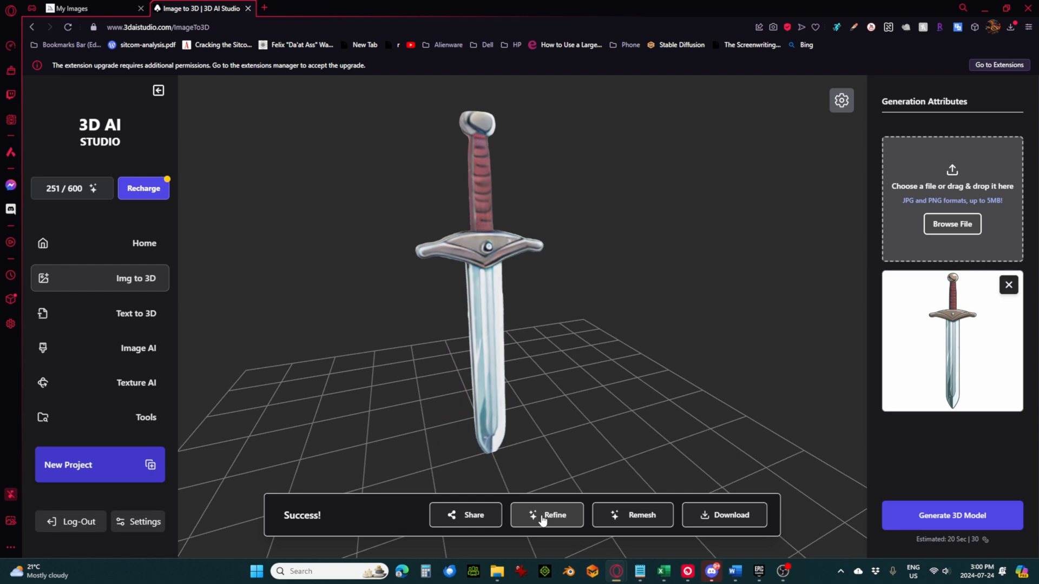
{"action": "left_click", "coordinate": [546, 515]}
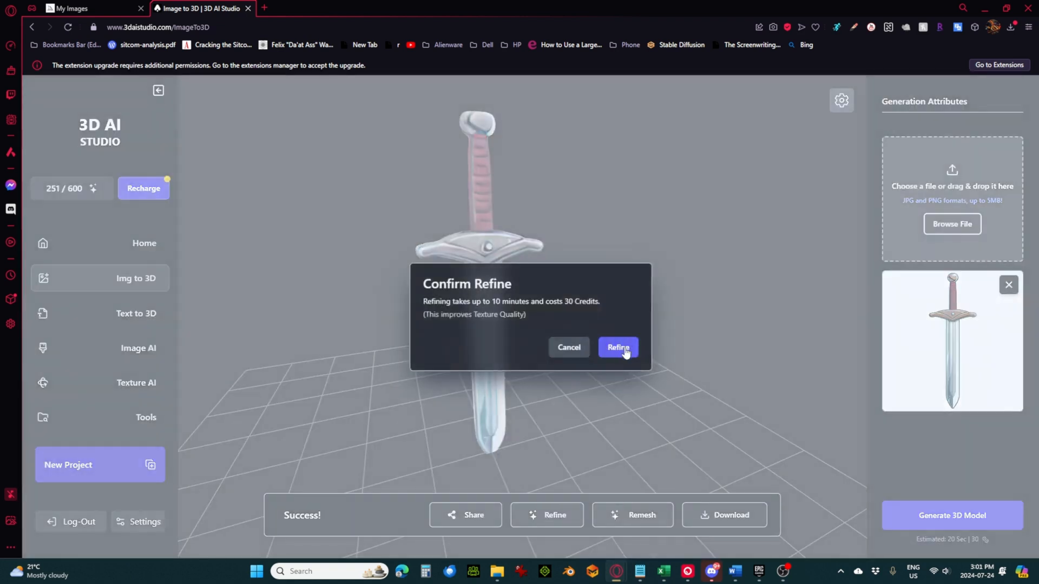
{"action": "left_click", "coordinate": [616, 348]}
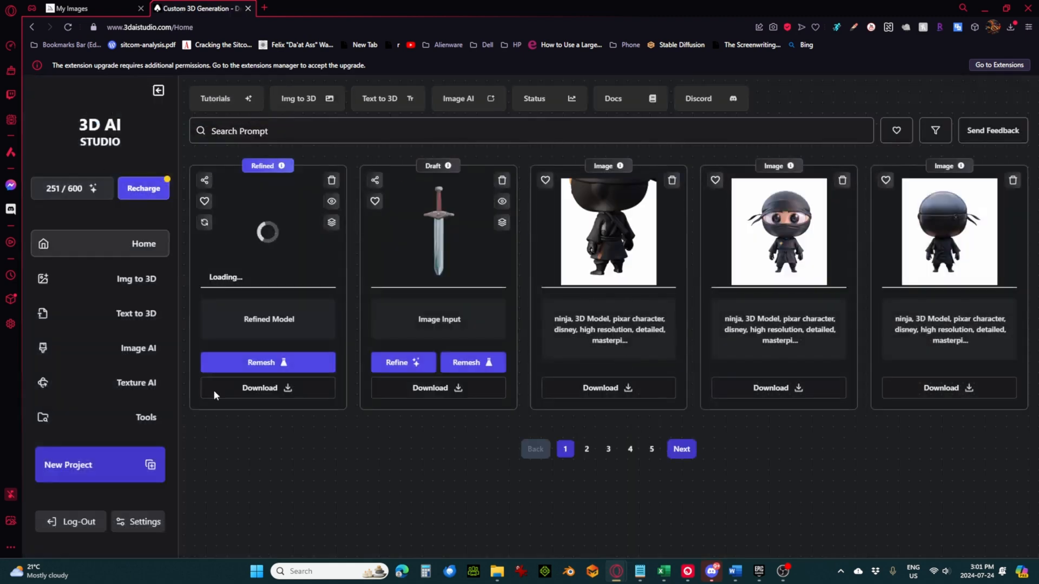
{"action": "mouse_move", "coordinate": [294, 342]}
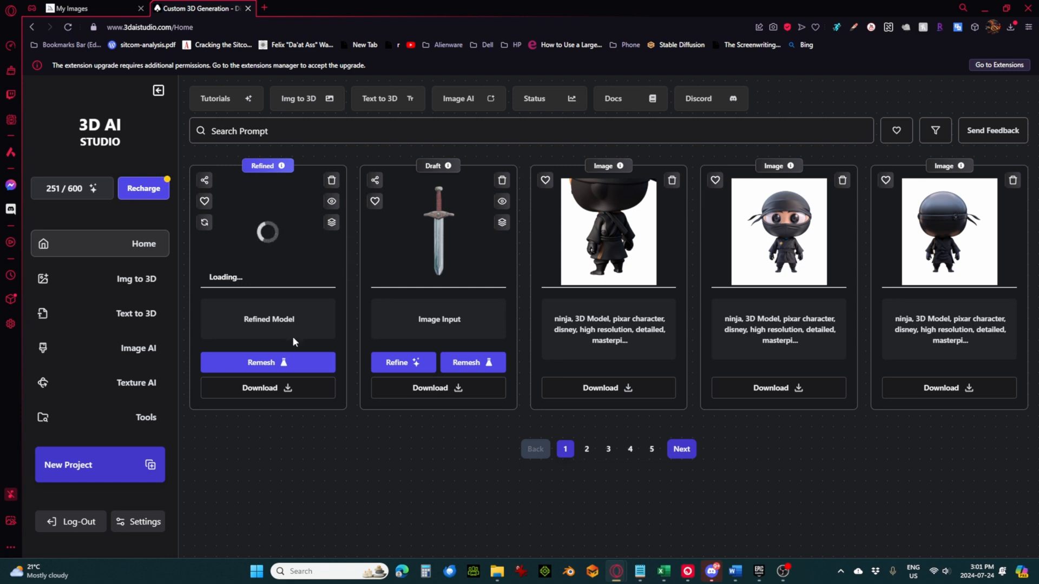
{"action": "mouse_move", "coordinate": [554, 426]}
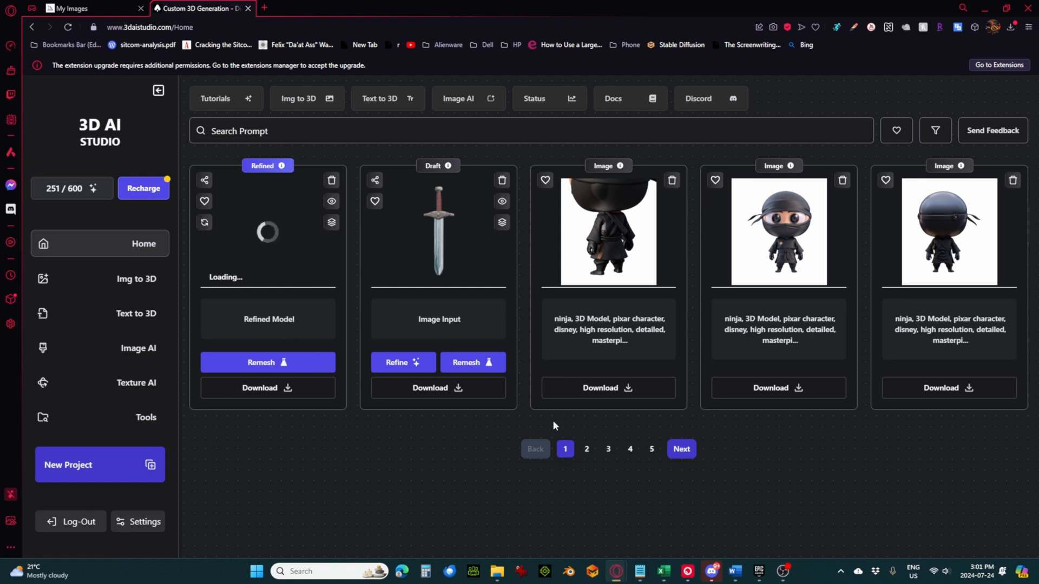
Step: Go to page 2 of past projects and preview a refined ninja model in 3D
{"action": "left_click", "coordinate": [585, 448]}
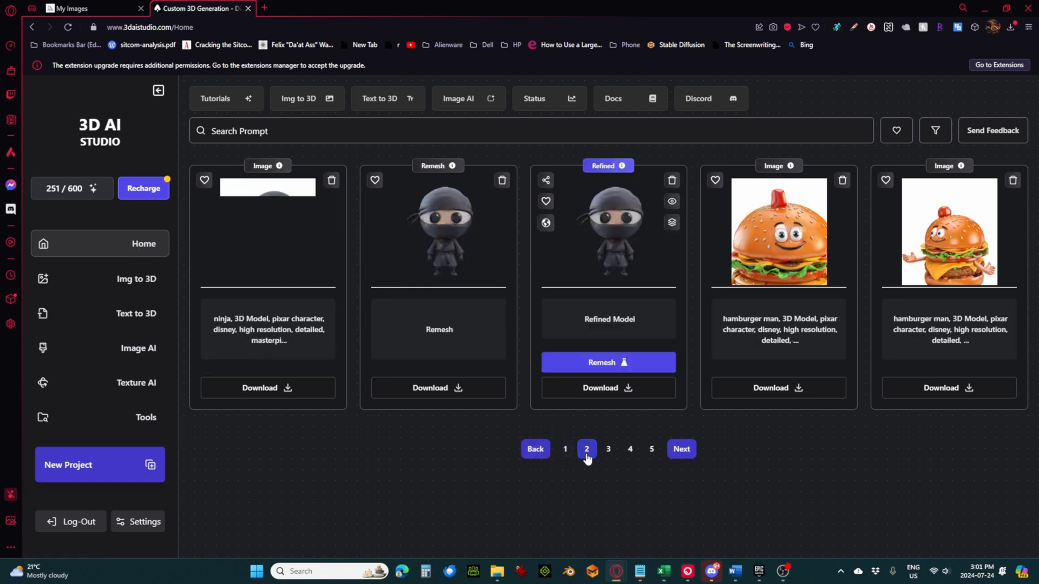
{"action": "left_click", "coordinate": [607, 449]}
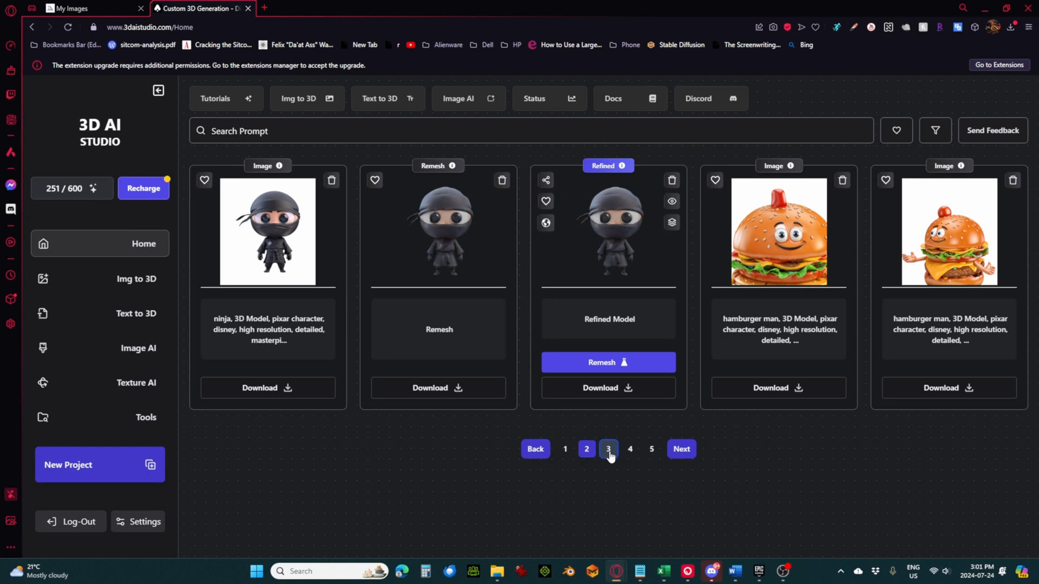
{"action": "left_click", "coordinate": [586, 449]}
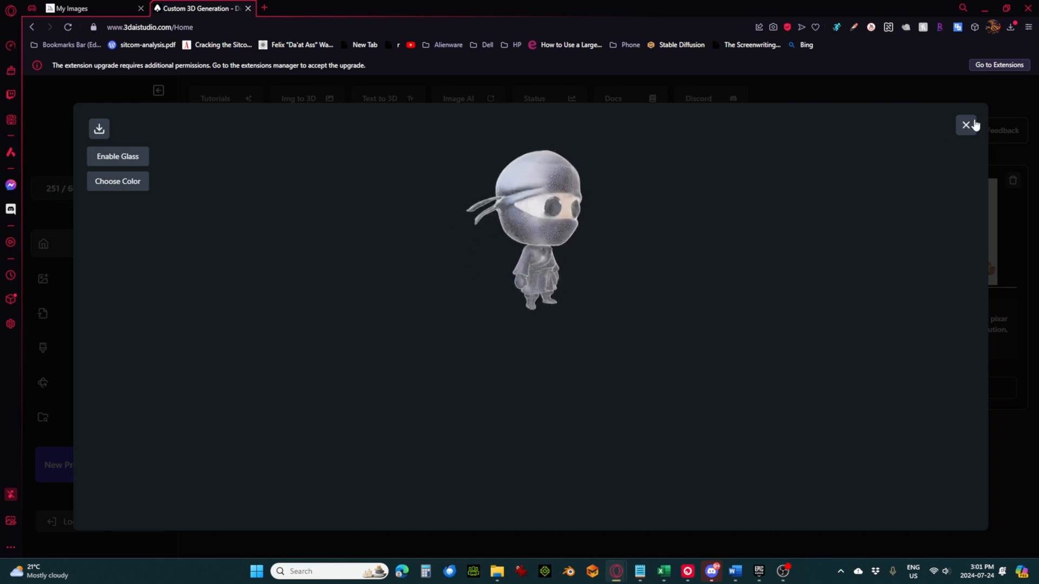
{"action": "left_click", "coordinate": [967, 125]}
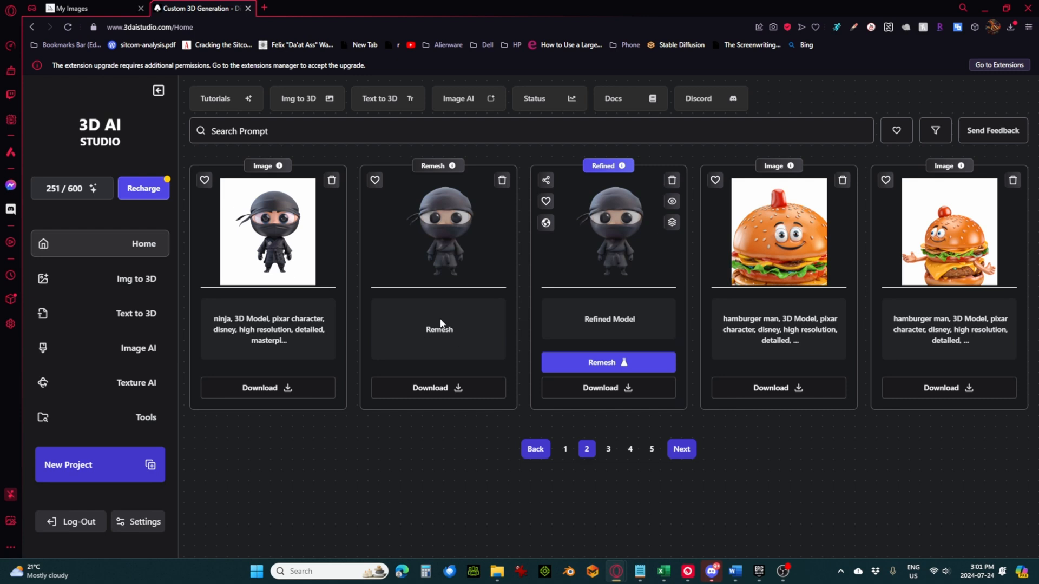
{"action": "mouse_move", "coordinate": [149, 382]}
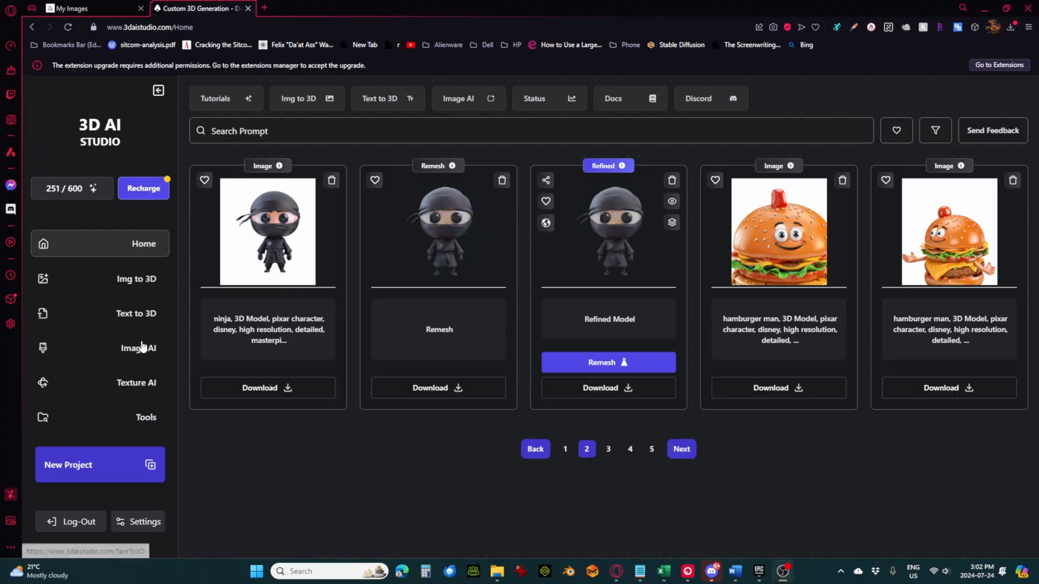
Step: Open the Image AI page and focus the empty prompt field
{"action": "left_click", "coordinate": [137, 347]}
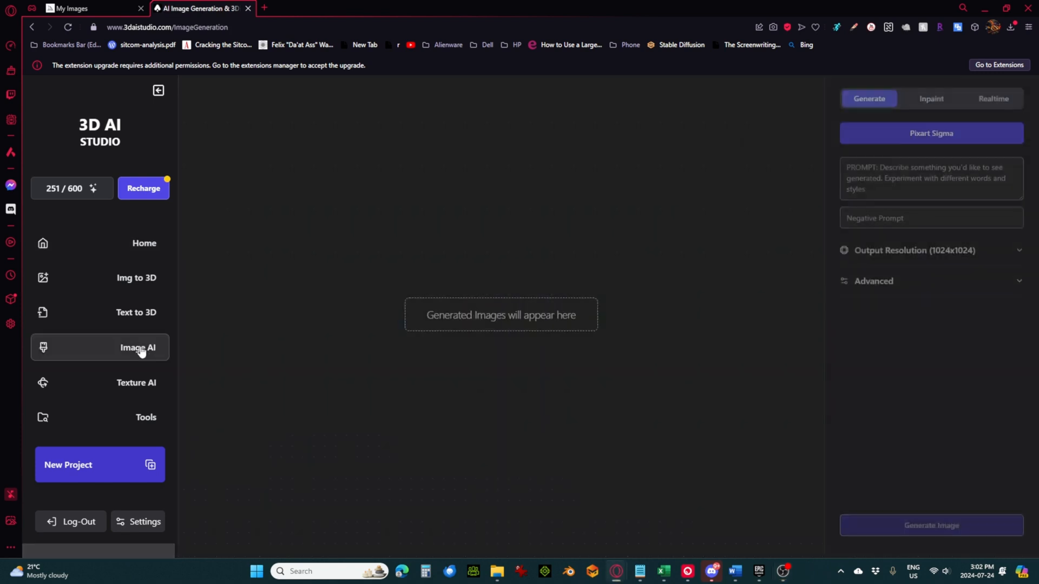
{"action": "left_click", "coordinate": [931, 179]}
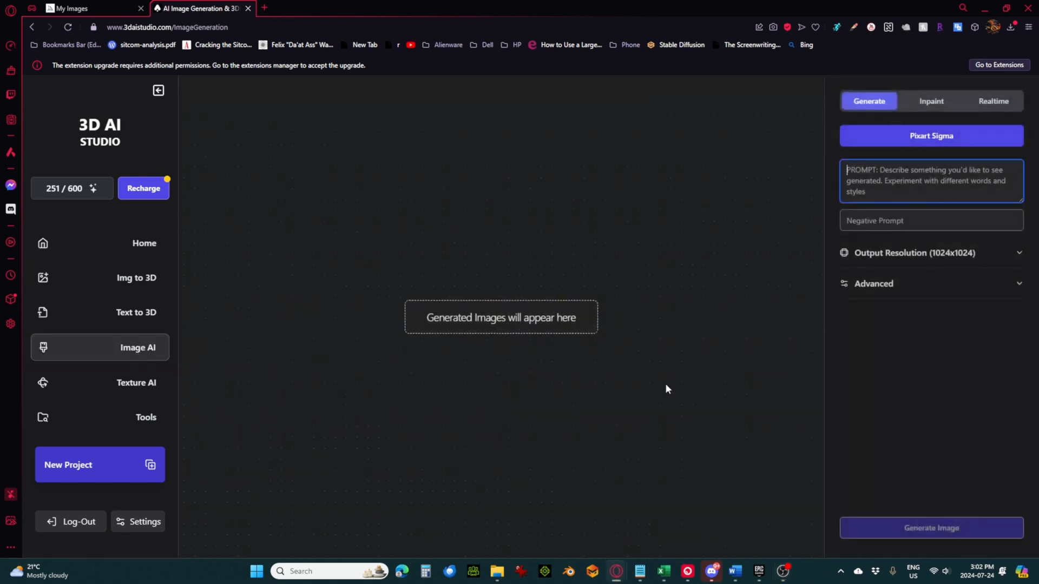
{"action": "mouse_move", "coordinate": [136, 278]}
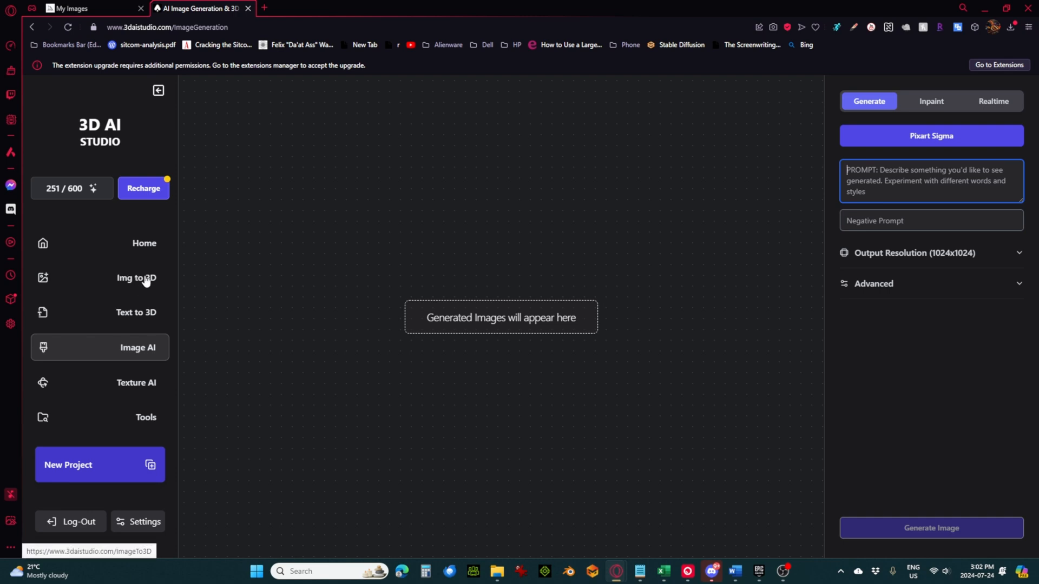
{"action": "mouse_move", "coordinate": [175, 274]}
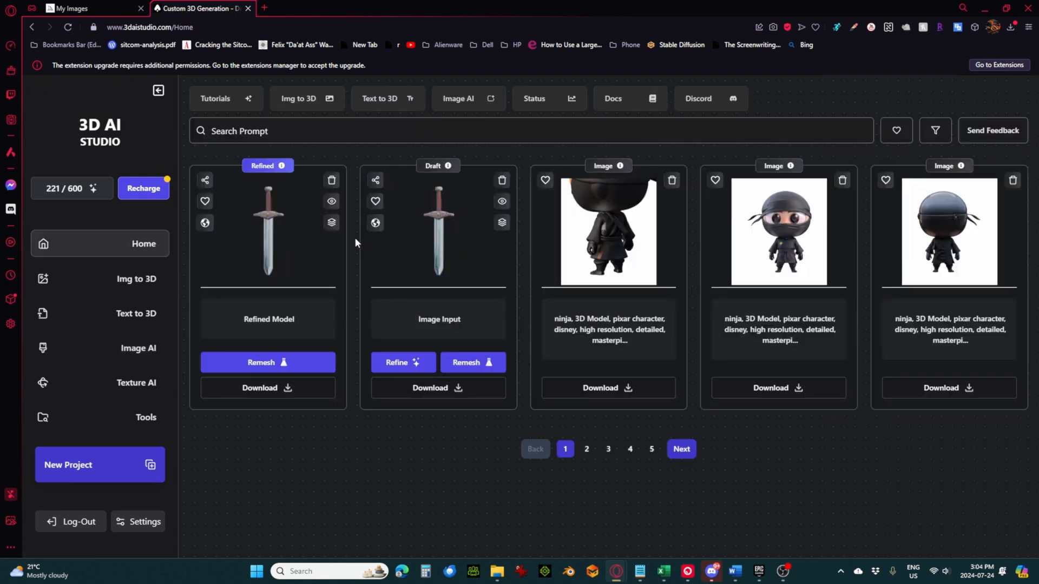
{"action": "mouse_move", "coordinate": [331, 202]}
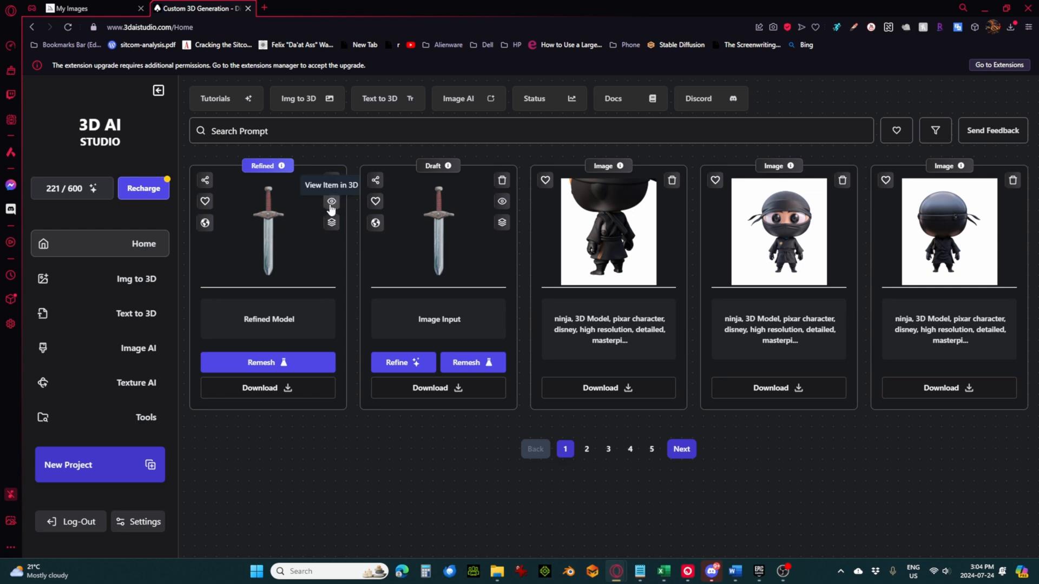
{"action": "left_click", "coordinate": [331, 201]}
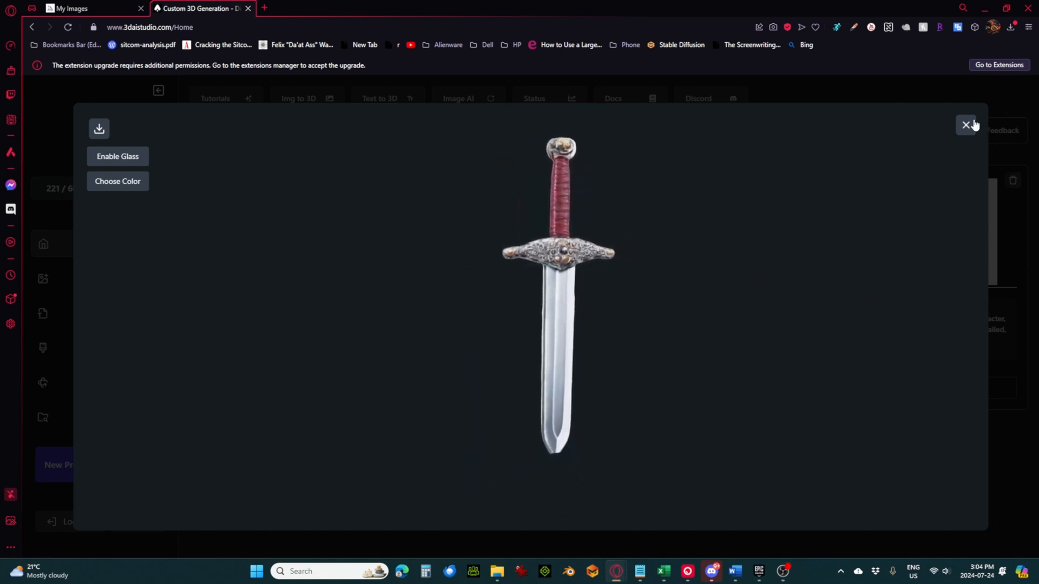
{"action": "left_click", "coordinate": [968, 125]}
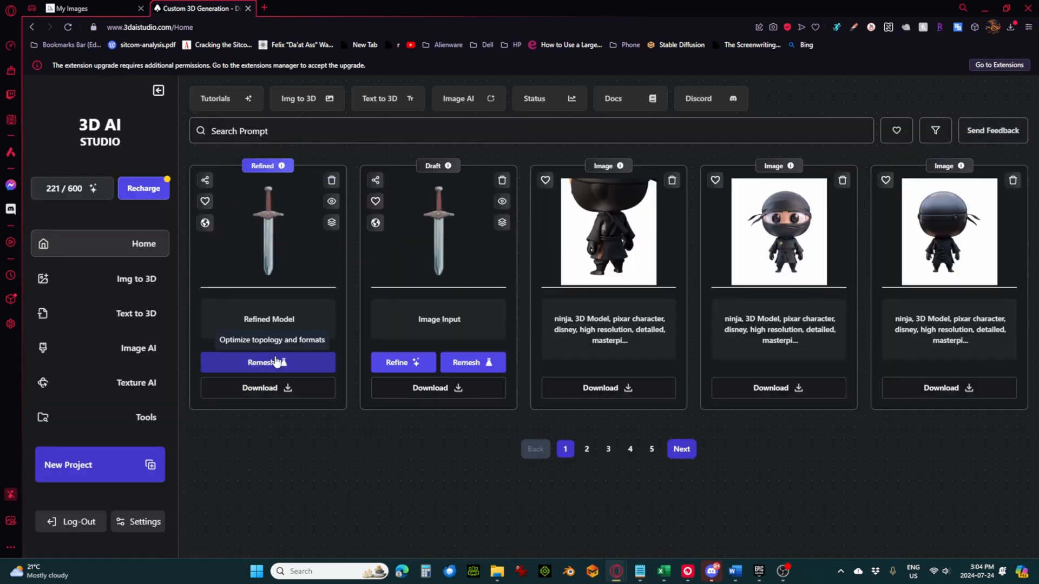
Step: Remesh the refined sword as glb with 2000 faces and Merge Vertices kept on
{"action": "left_click", "coordinate": [267, 363]}
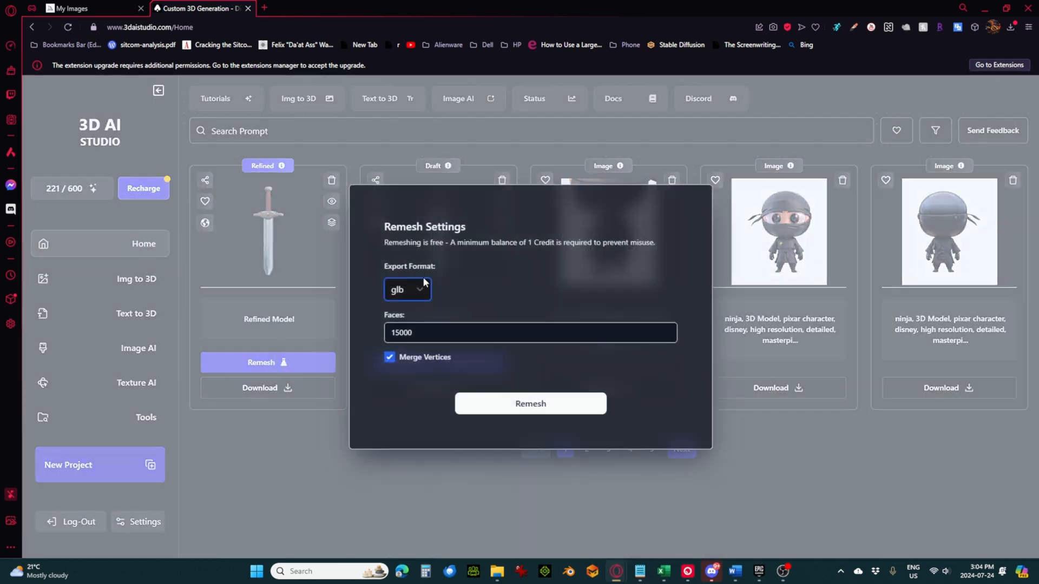
{"action": "left_click", "coordinate": [406, 289]}
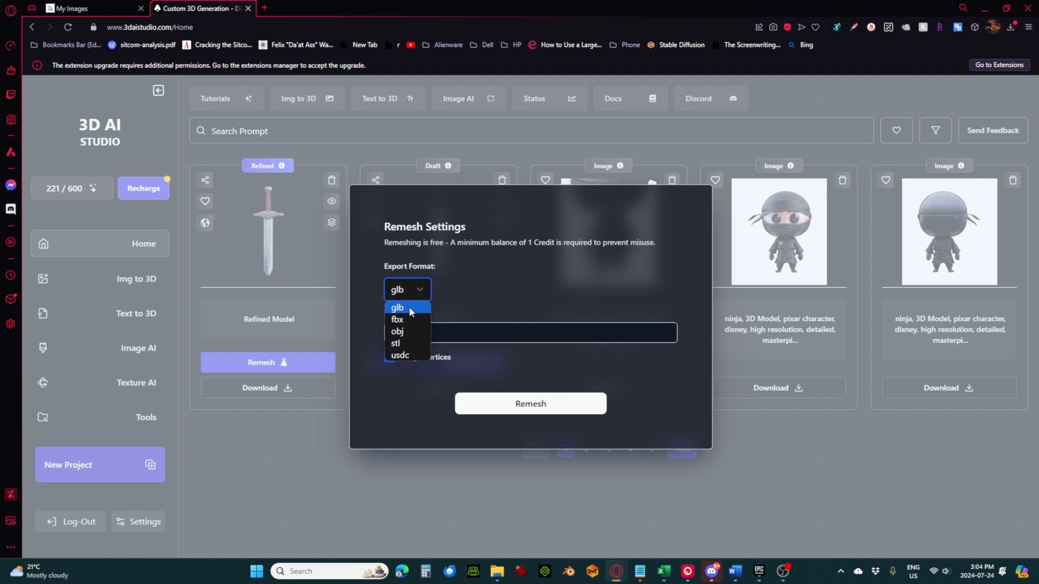
{"action": "mouse_move", "coordinate": [414, 314]}
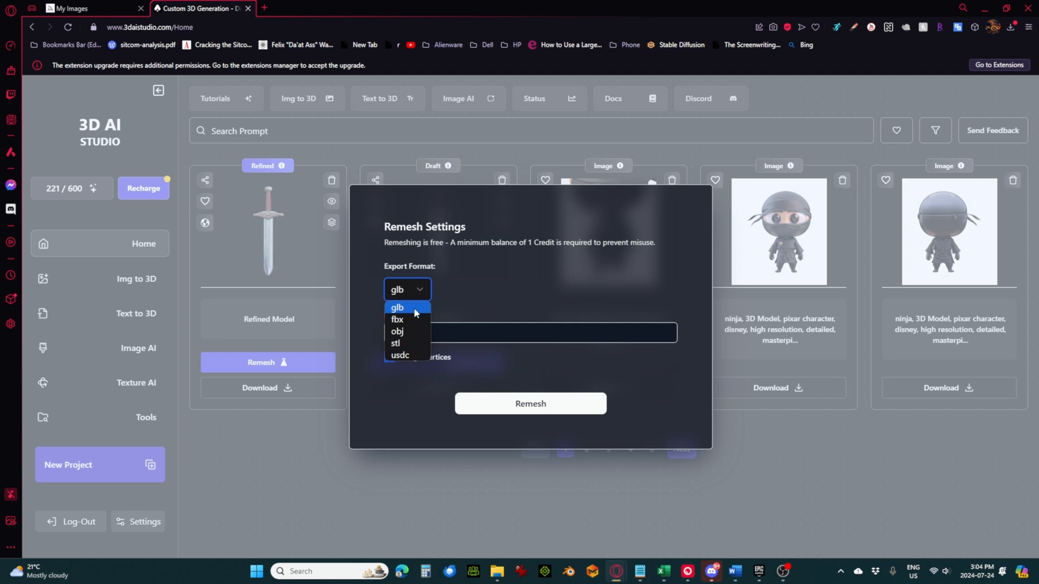
{"action": "left_click", "coordinate": [397, 306]}
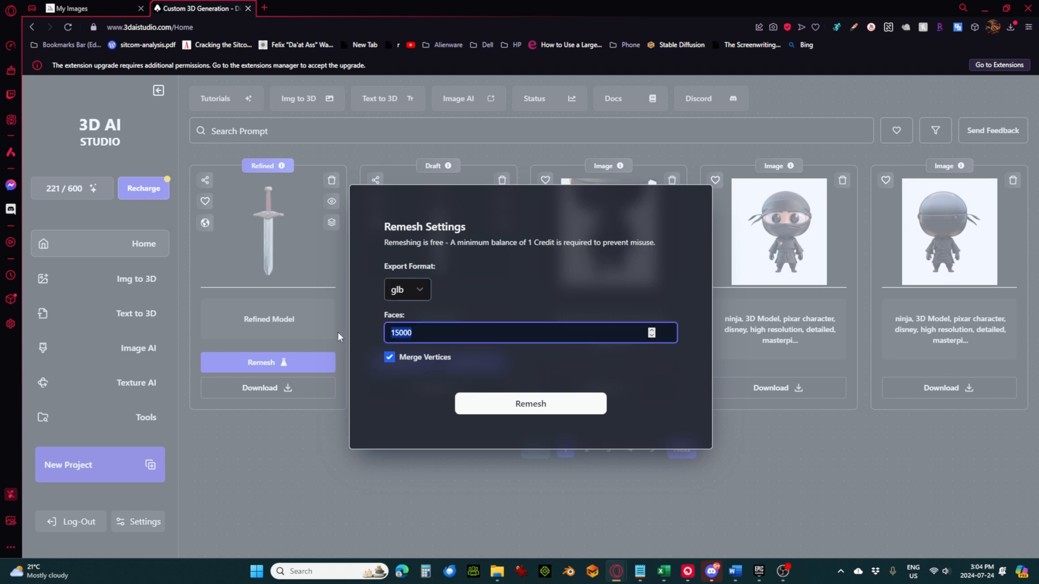
{"action": "mouse_move", "coordinate": [335, 333]}
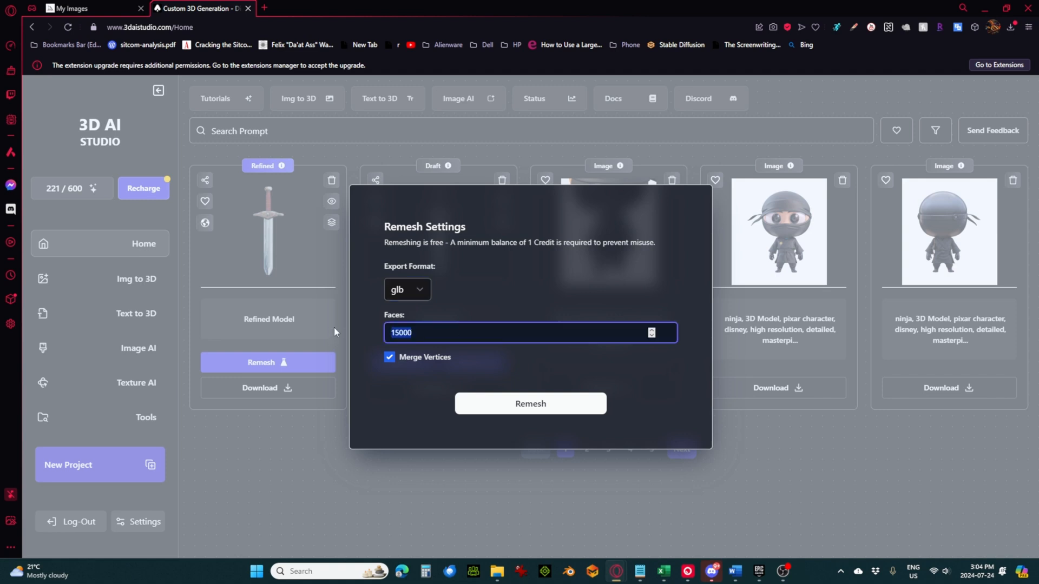
{"action": "type", "text": "2000"}
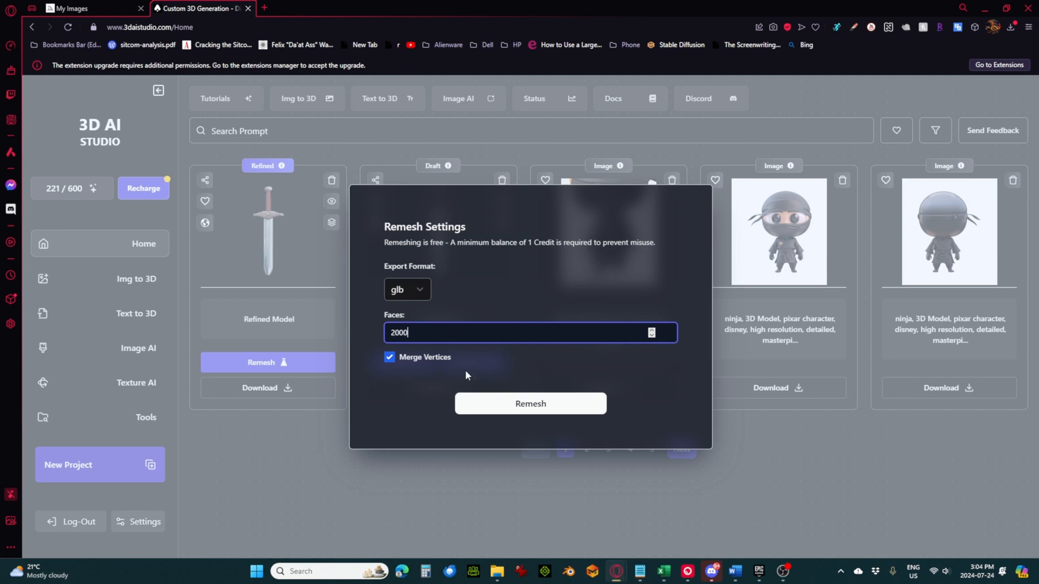
{"action": "mouse_move", "coordinate": [501, 413]}
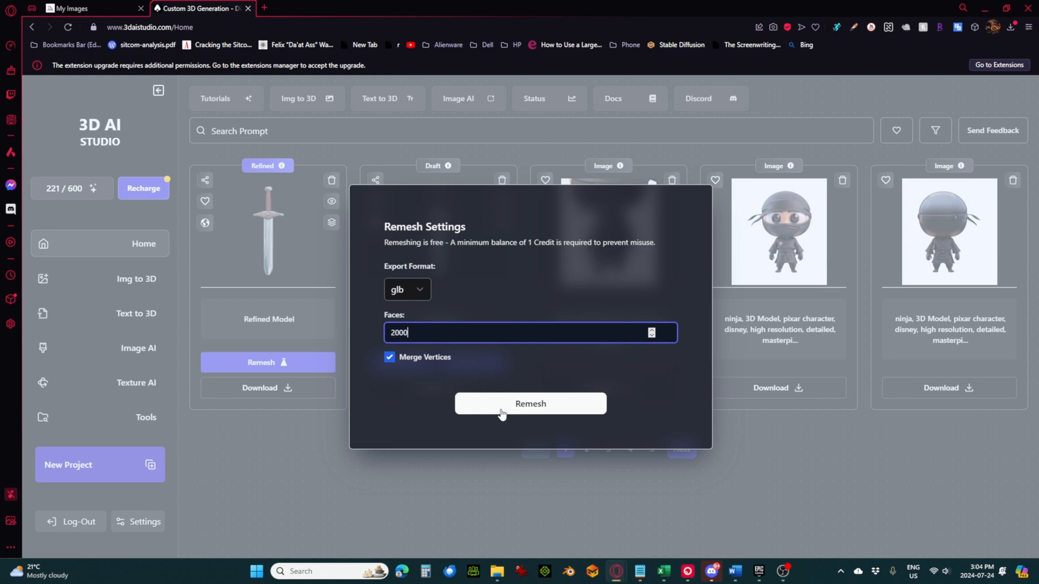
{"action": "left_click", "coordinate": [530, 404]}
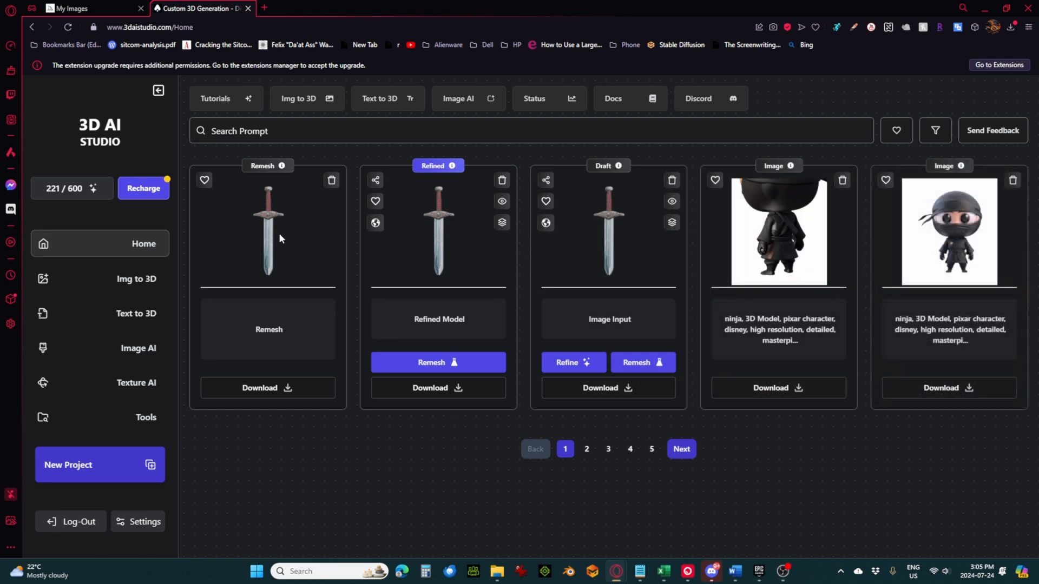
{"action": "mouse_move", "coordinate": [263, 241]}
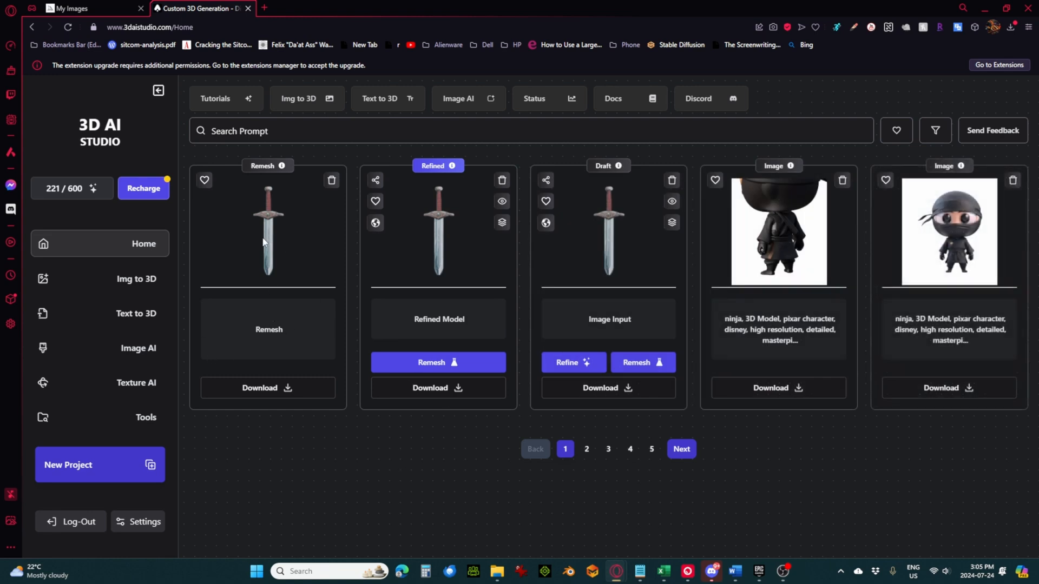
Step: Review the remeshed sword's generation info, download it, and go to Texture AI
{"action": "left_click", "coordinate": [282, 165]}
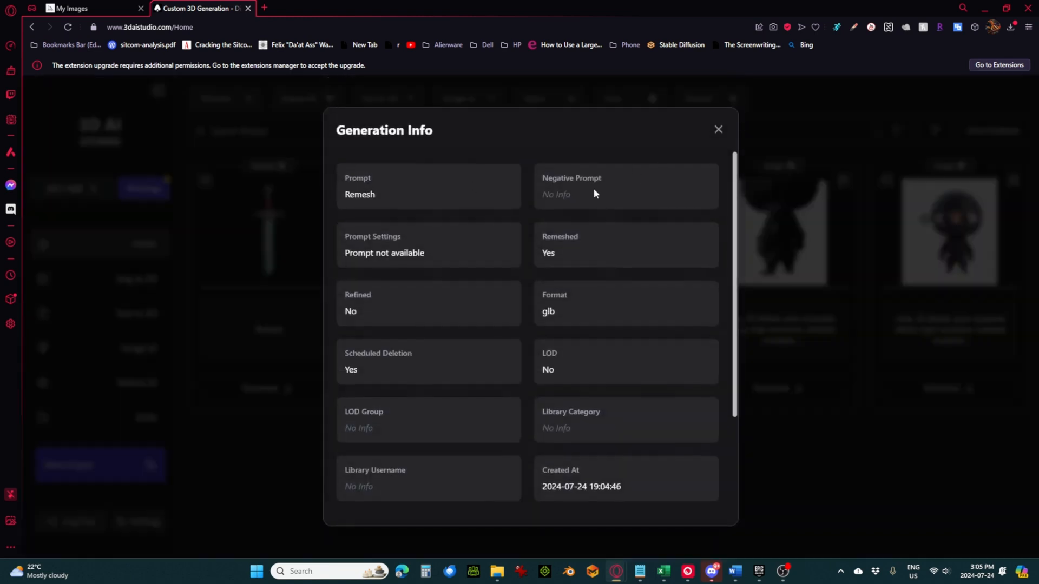
{"action": "scroll", "scroll_direction": "down", "scroll_amount": 3}
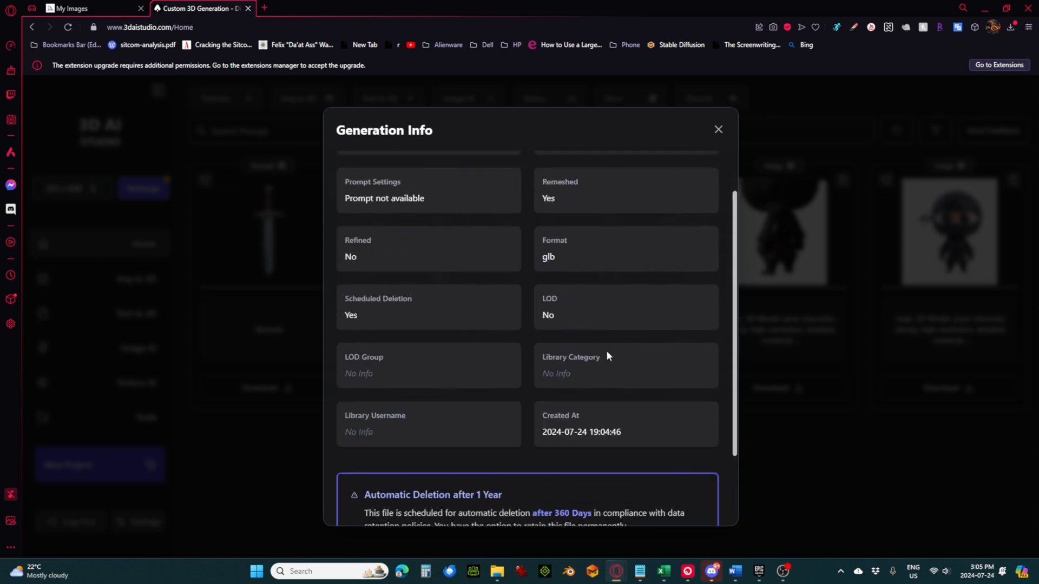
{"action": "left_click", "coordinate": [718, 128]}
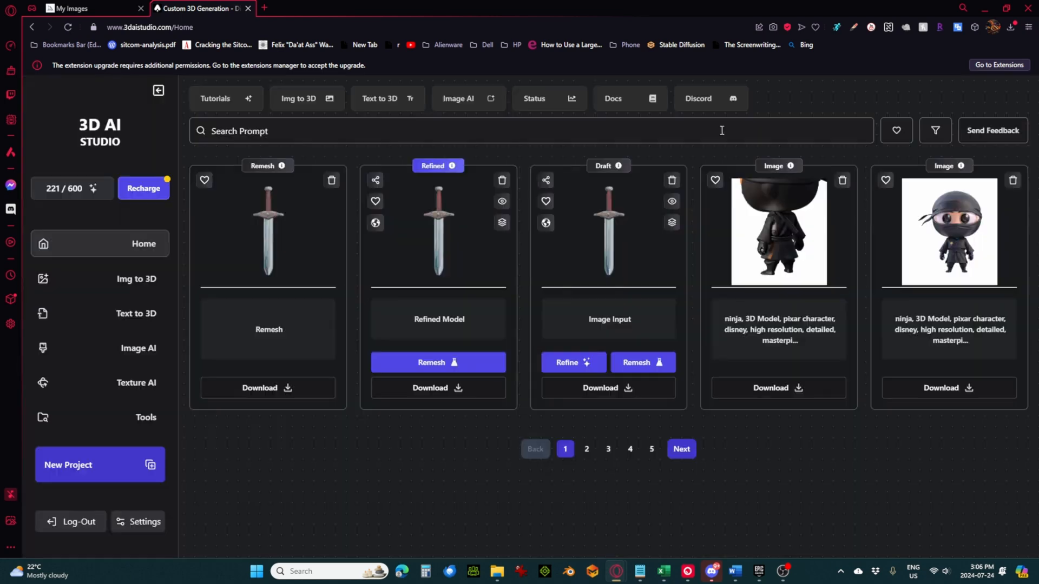
{"action": "left_click", "coordinate": [268, 388]}
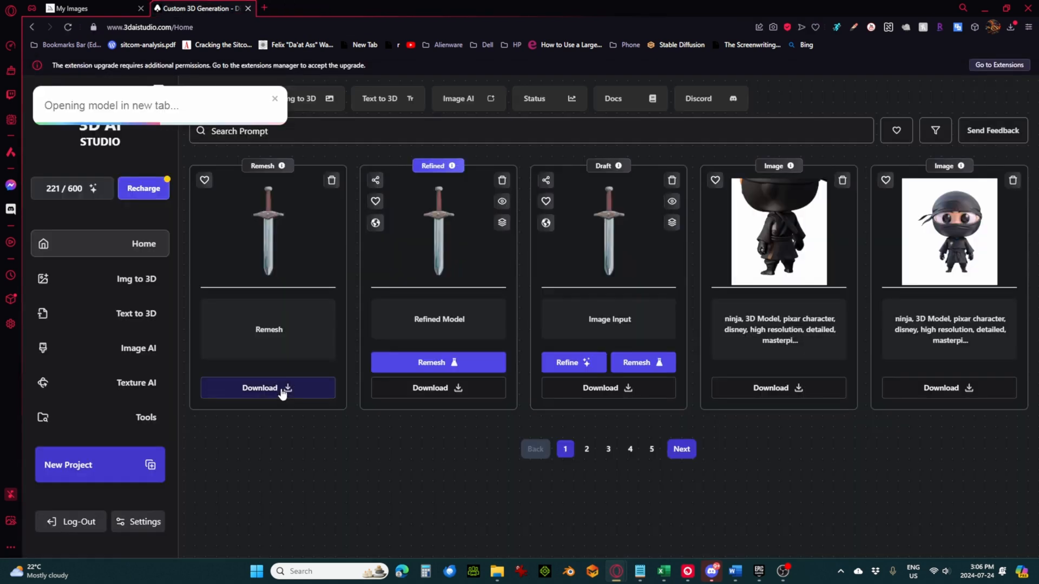
{"action": "left_click", "coordinate": [267, 387]}
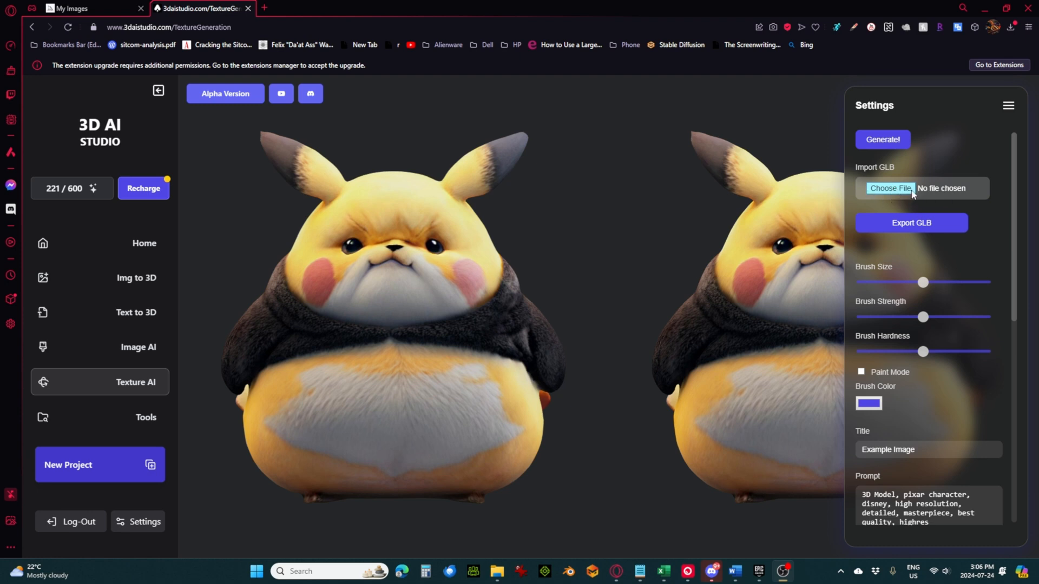
Step: Import the downloaded e460af21… sword glb from Downloads into the texture workspace
{"action": "left_click", "coordinate": [890, 188]}
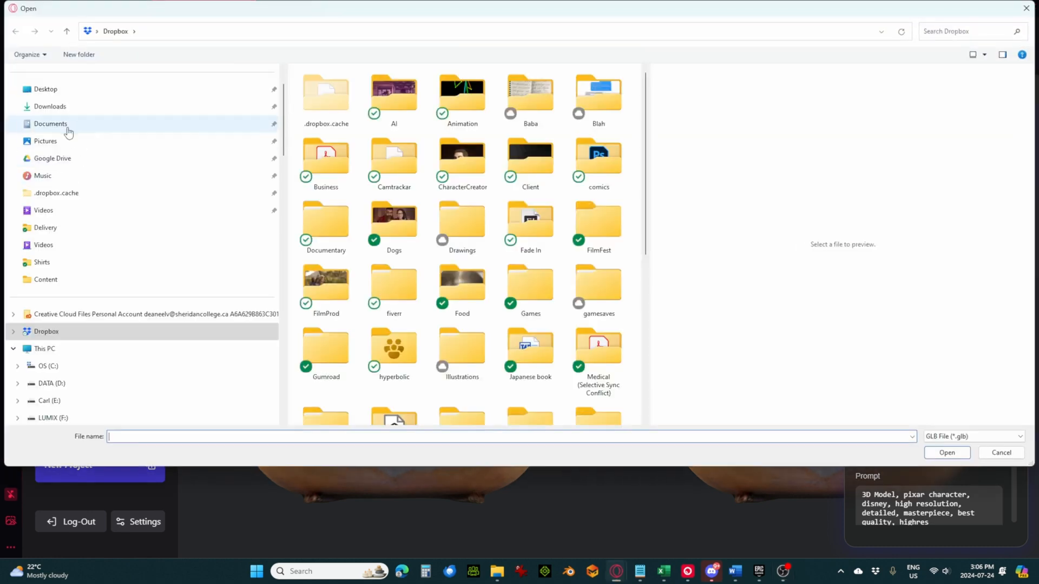
{"action": "left_click", "coordinate": [49, 106]}
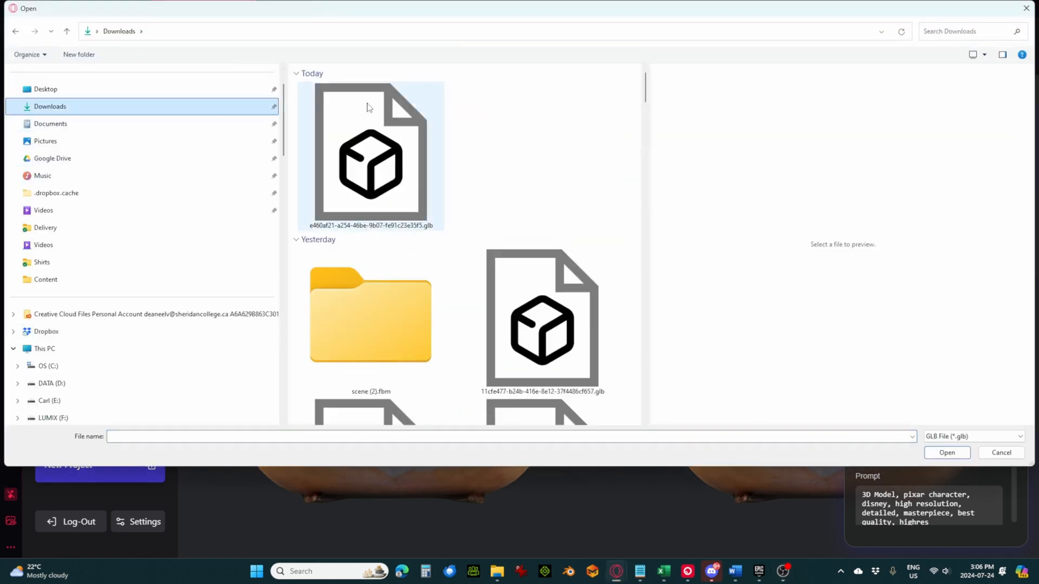
{"action": "left_click", "coordinate": [370, 155]}
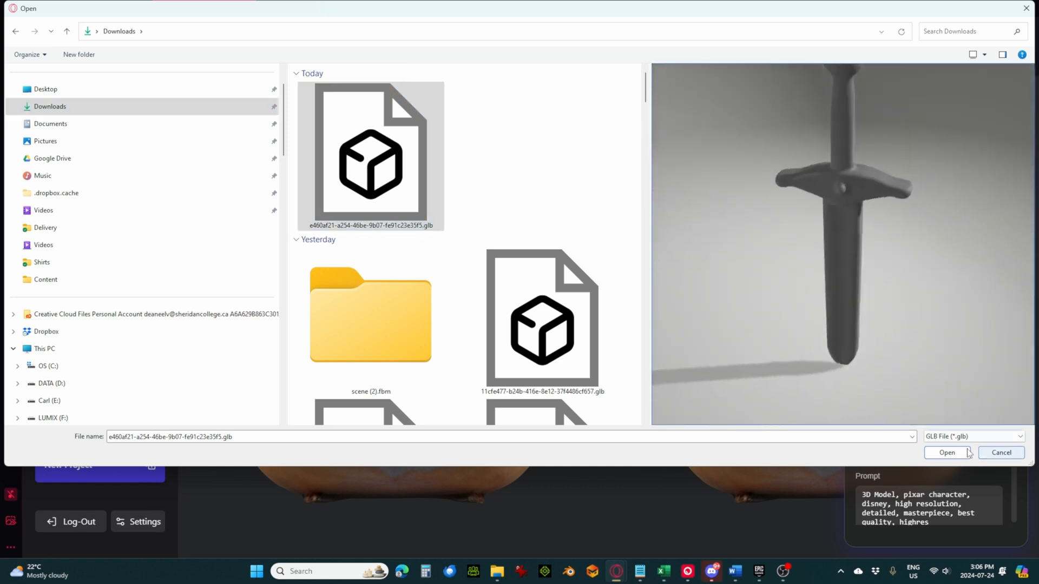
{"action": "left_click", "coordinate": [947, 453]}
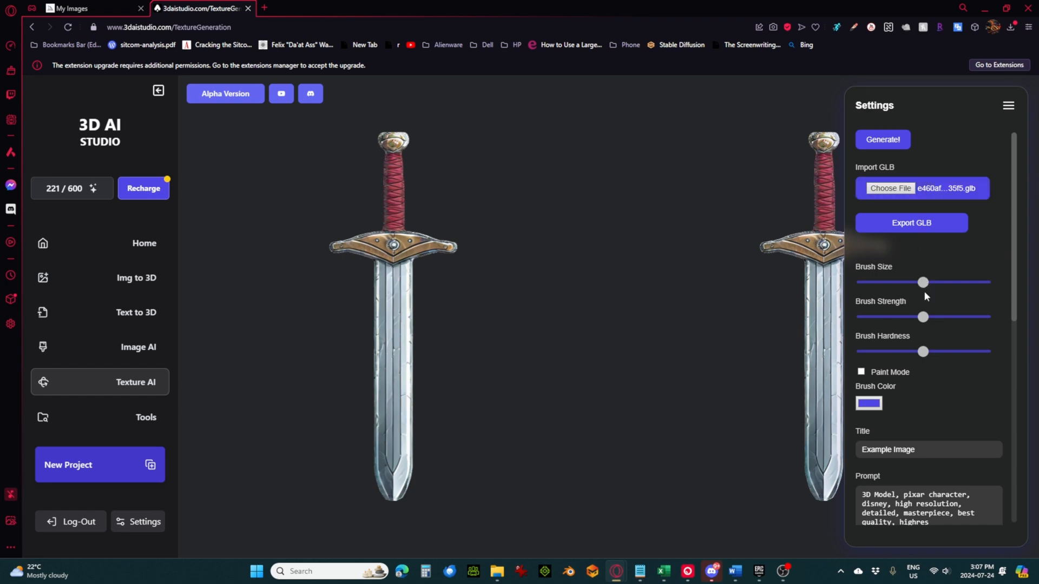
Step: Title the texture Sword, prefix the prompt with 'ancient sword,' and generate it
{"action": "scroll", "scroll_direction": "down", "scroll_amount": 3}
{"action": "type", "text": "Sword"}
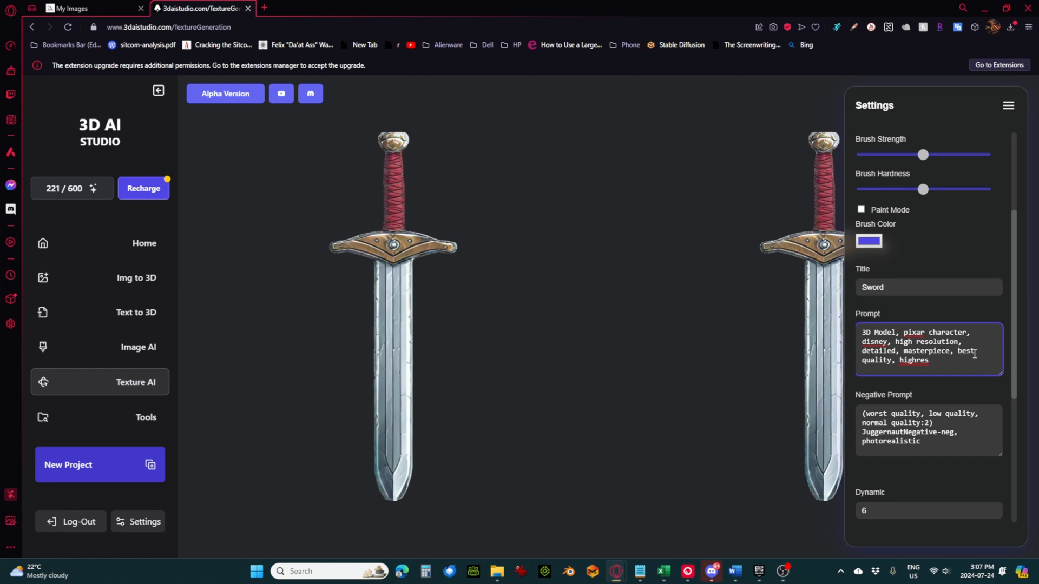
{"action": "type", "text": "ancient sword"}
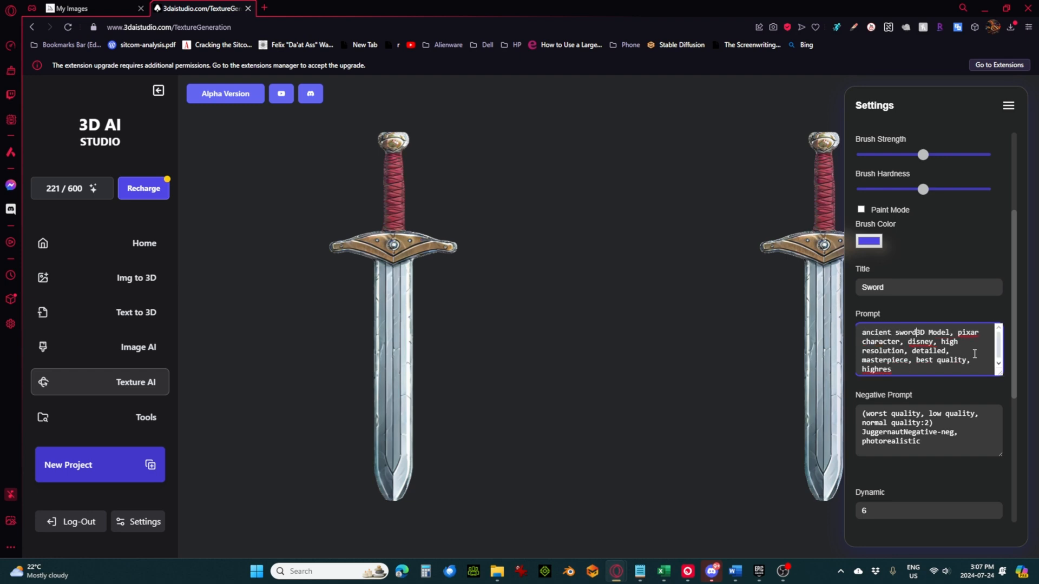
{"action": "type", "text": ","}
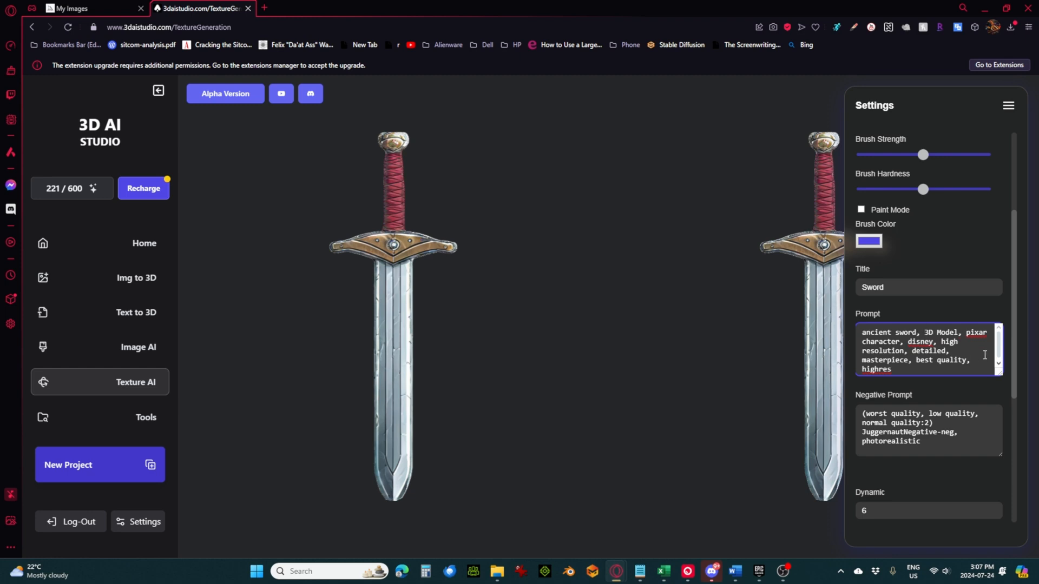
{"action": "scroll", "scroll_direction": "down", "scroll_amount": 3}
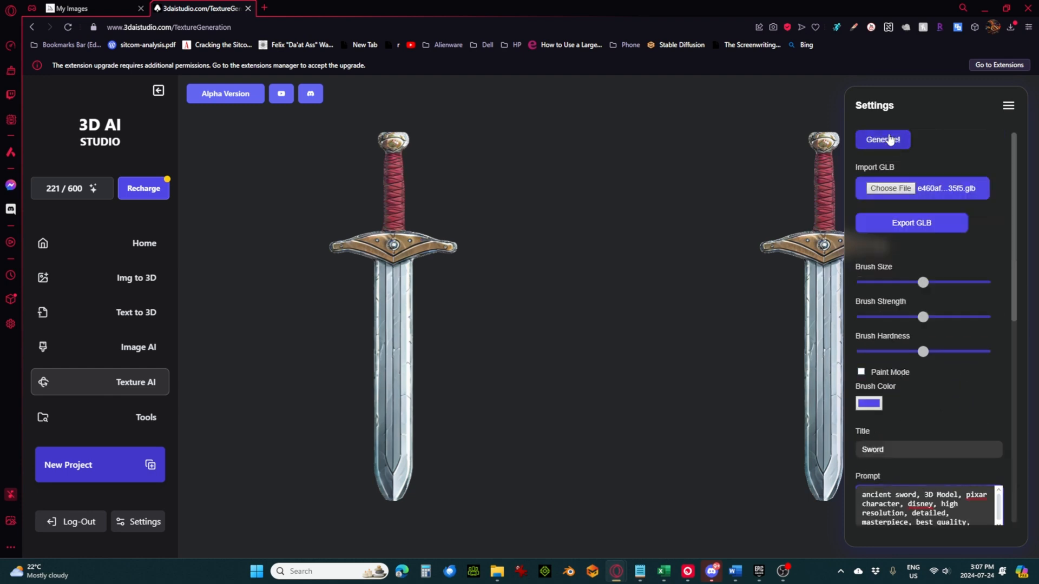
{"action": "left_click", "coordinate": [883, 140]}
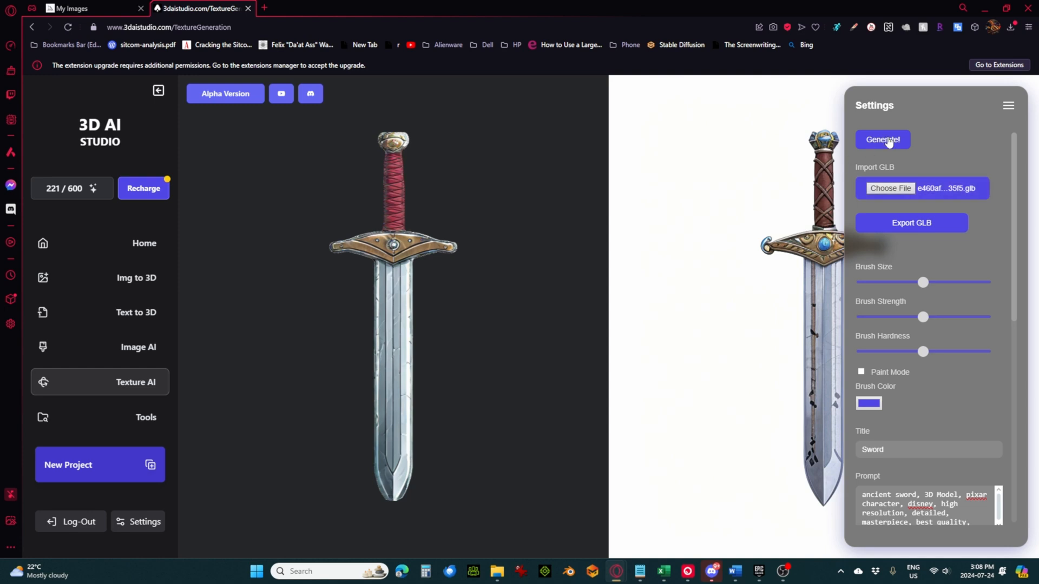
{"action": "mouse_move", "coordinate": [1006, 117]}
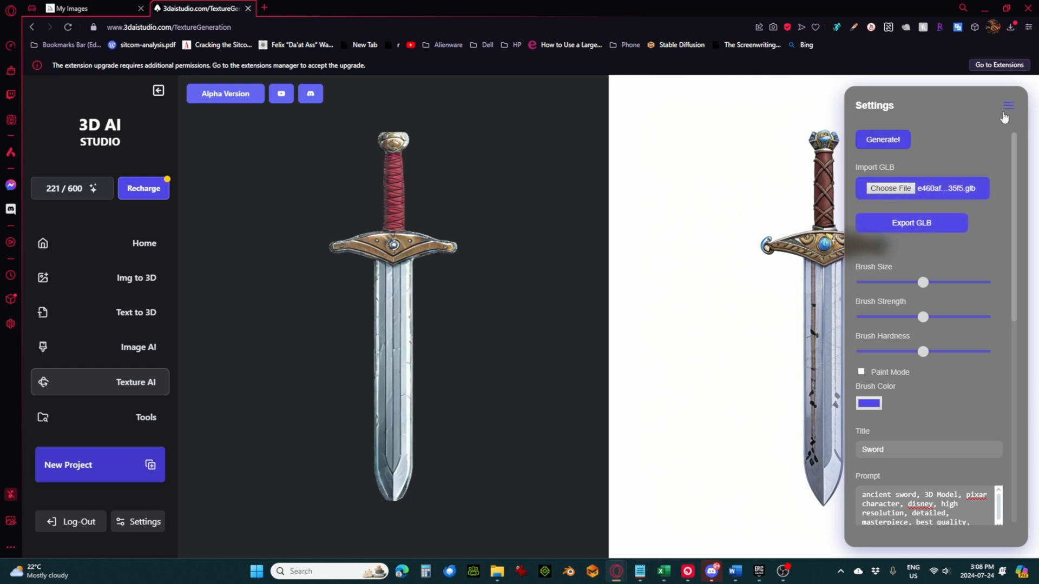
Step: Generate the sword's ornate steel, gold and leather texture in Texture AI and rotate it for review
{"action": "left_click", "coordinate": [1008, 106]}
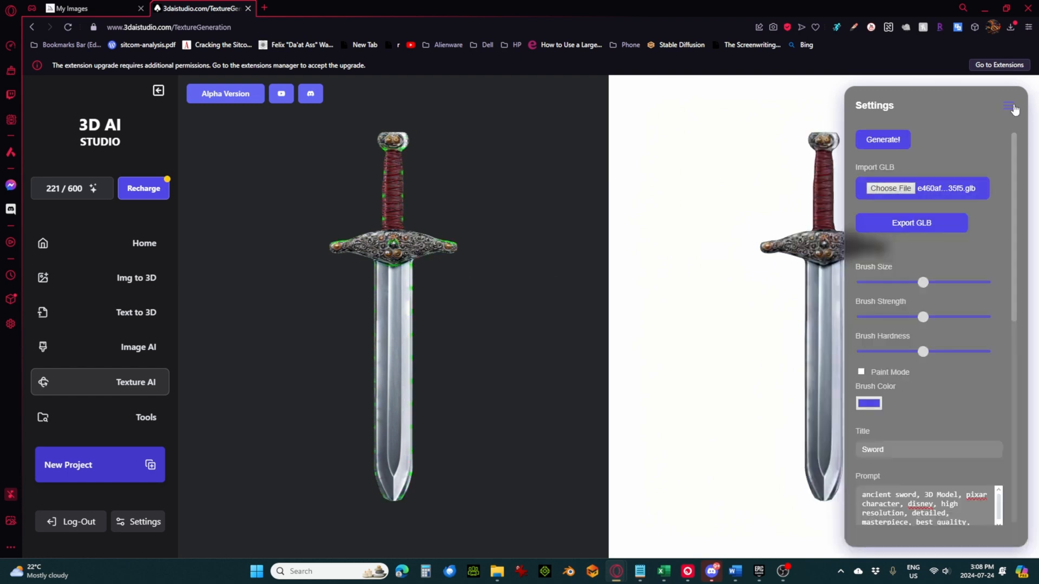
{"action": "left_click", "coordinate": [1008, 106]}
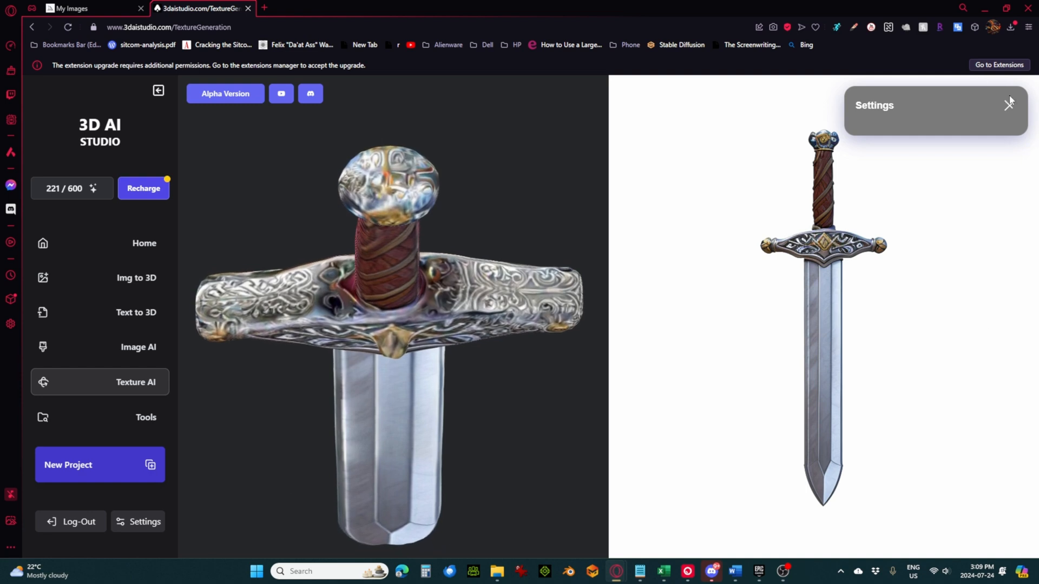
{"action": "left_click", "coordinate": [1008, 105]}
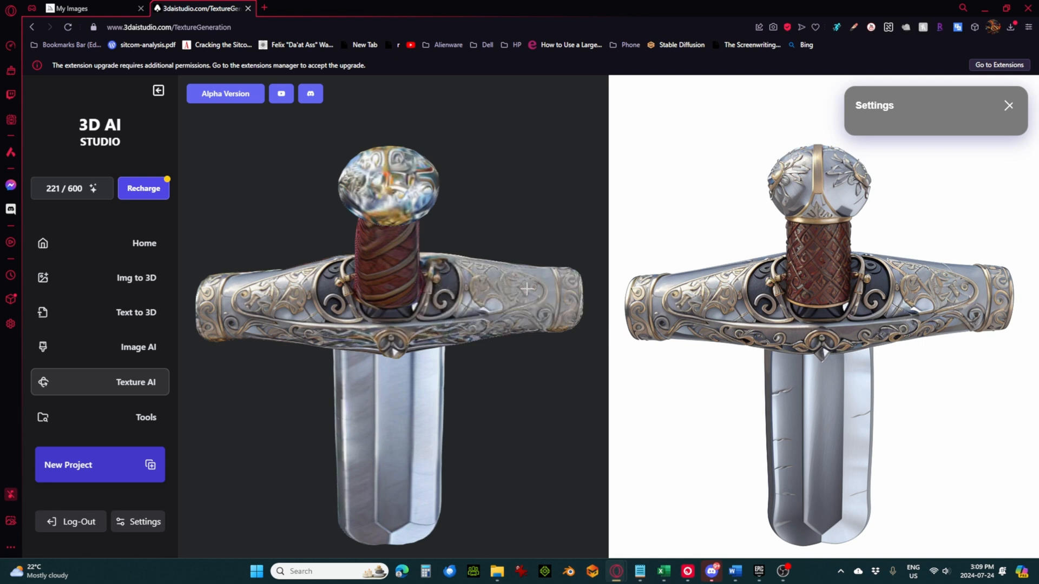
{"action": "left_click_drag", "start_coordinate": [528, 288], "coordinate": [402, 270]}
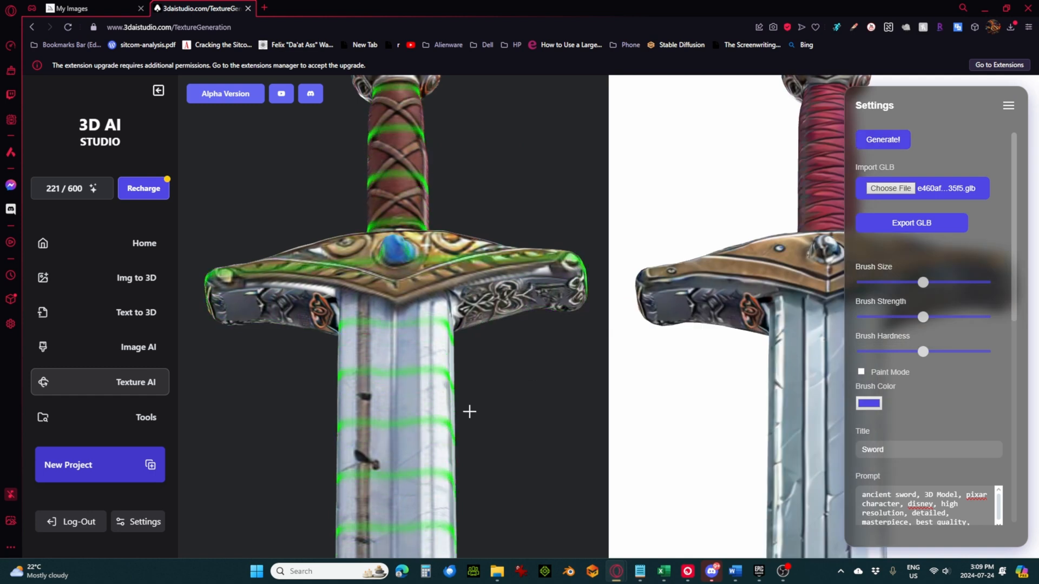
Step: Mark flawed crossguard areas, regenerate them with gold trim and a blue gem, and view the whole sword
{"action": "left_click_drag", "start_coordinate": [469, 412], "coordinate": [419, 291]}
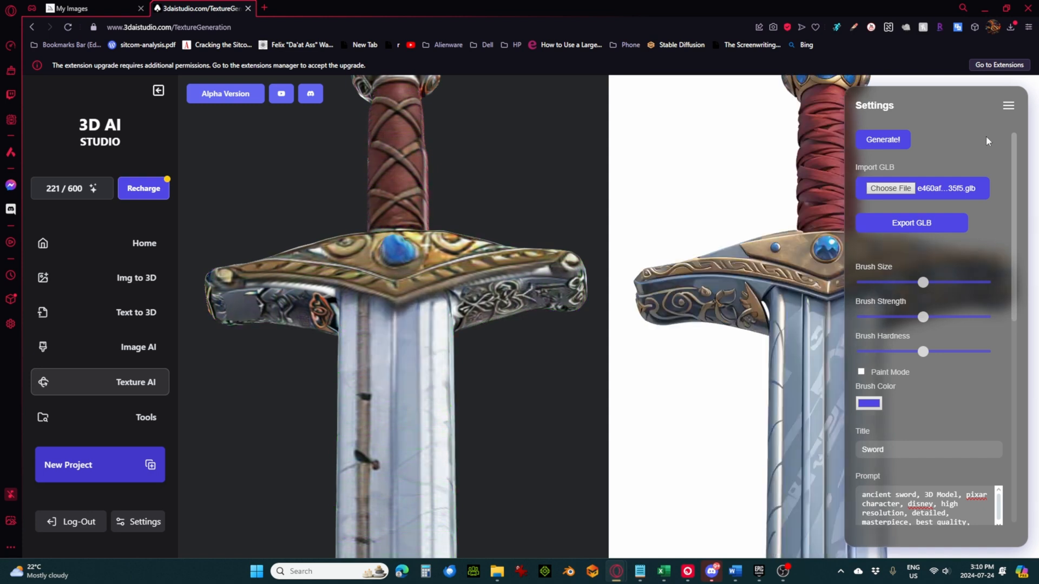
{"action": "left_click", "coordinate": [1008, 105]}
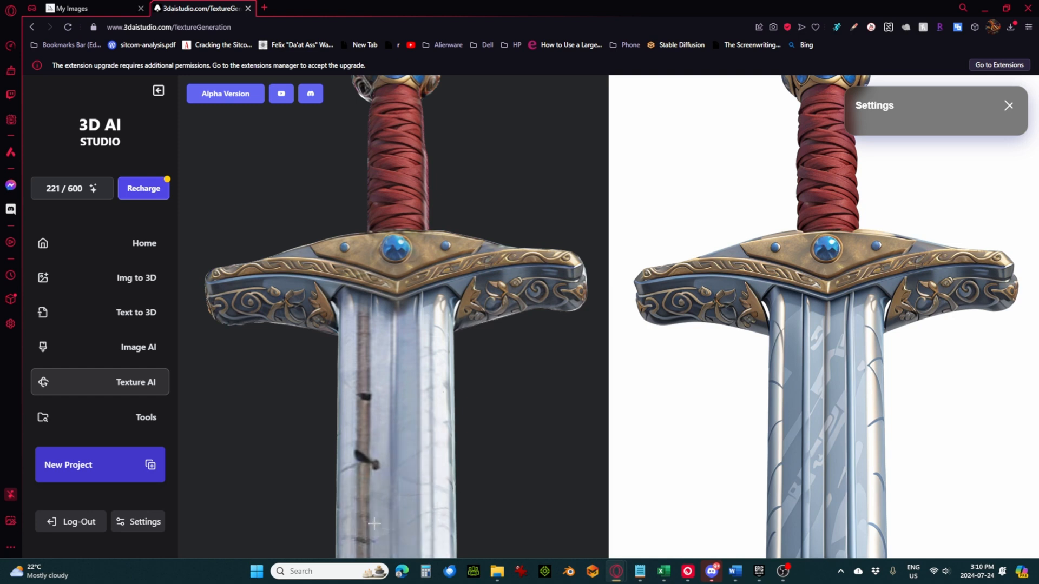
{"action": "mouse_move", "coordinate": [862, 527]}
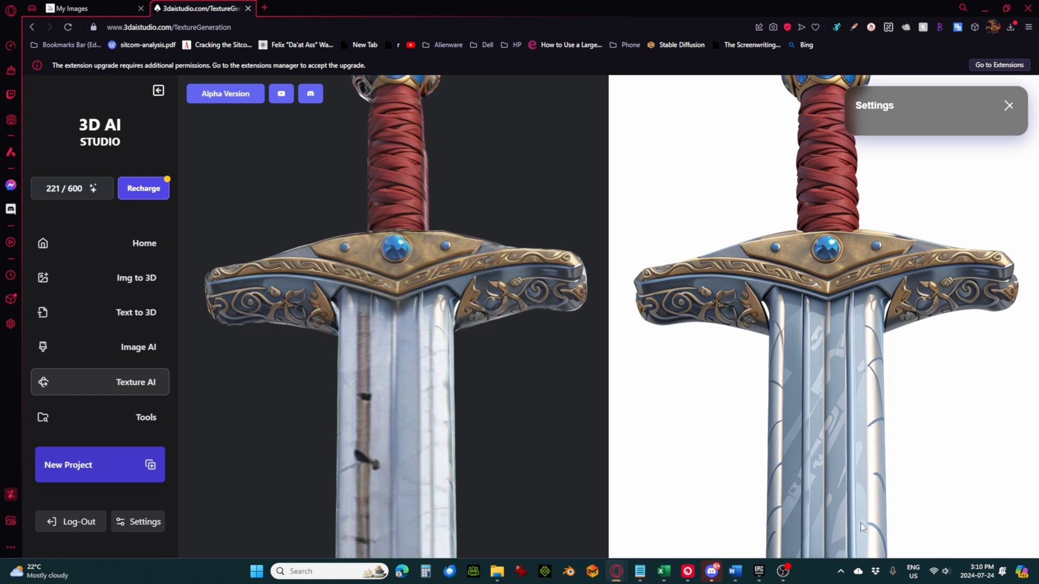
{"action": "mouse_move", "coordinate": [908, 557]}
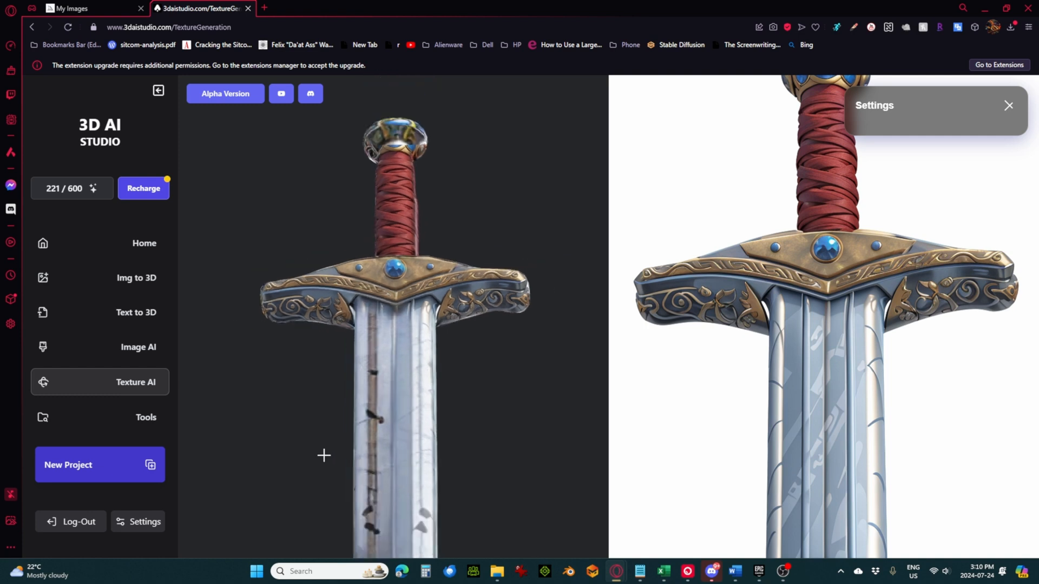
{"action": "left_click_drag", "start_coordinate": [323, 456], "coordinate": [466, 288]}
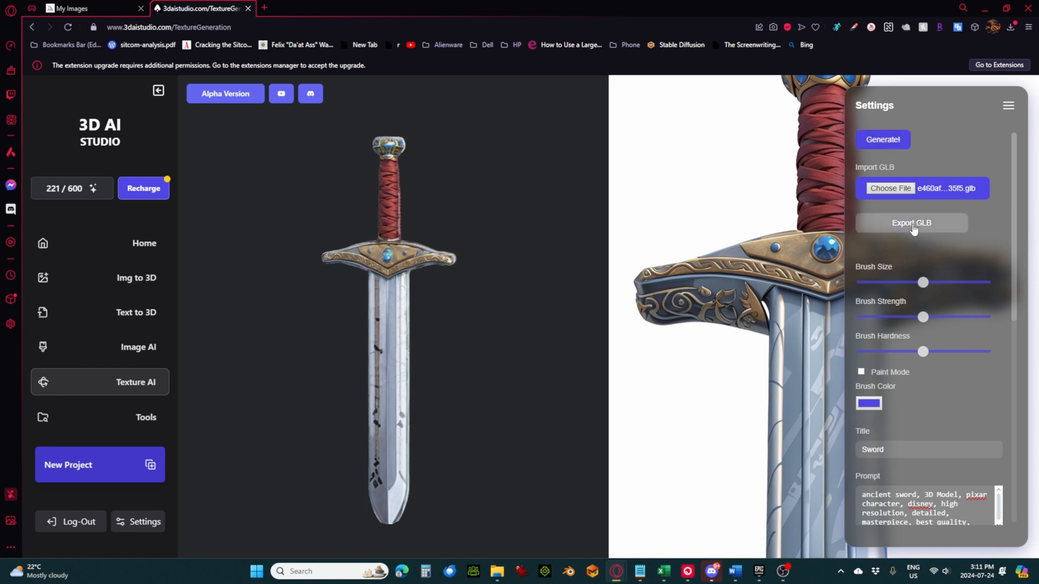
{"action": "left_click", "coordinate": [311, 7]}
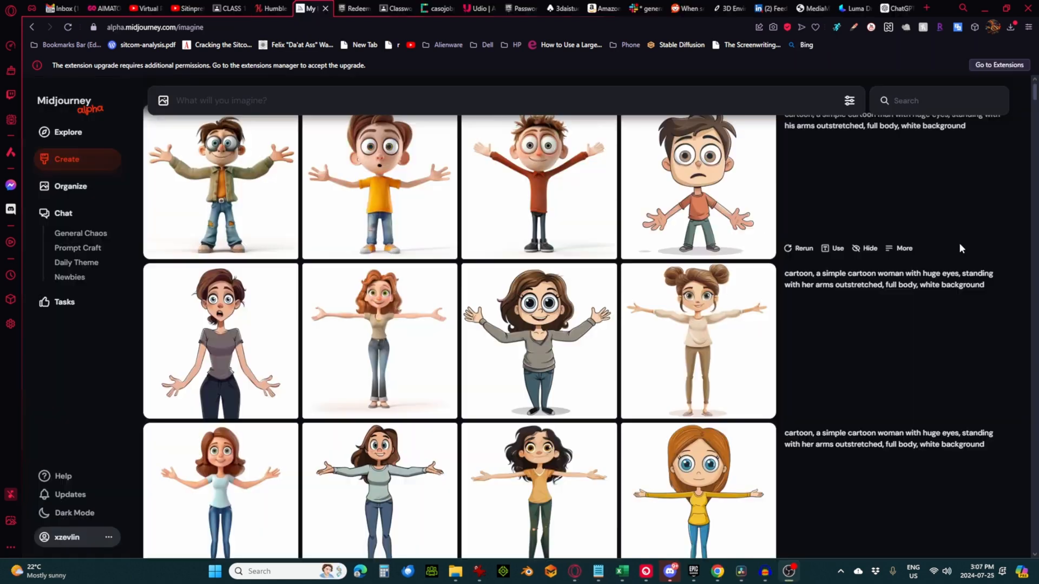
{"action": "scroll", "scroll_direction": "down", "scroll_amount": 3}
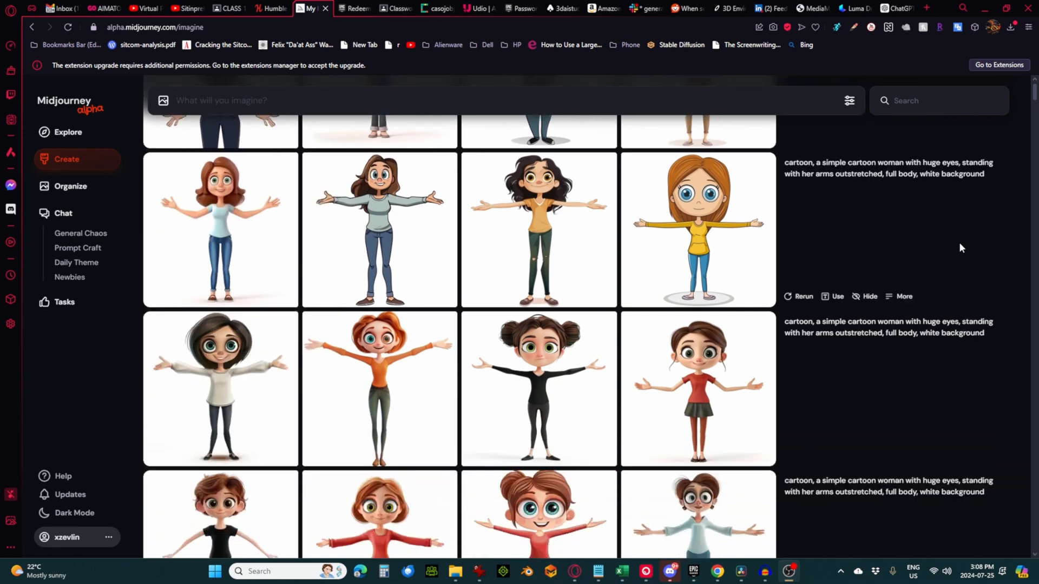
{"action": "scroll", "scroll_direction": "down", "scroll_amount": 3}
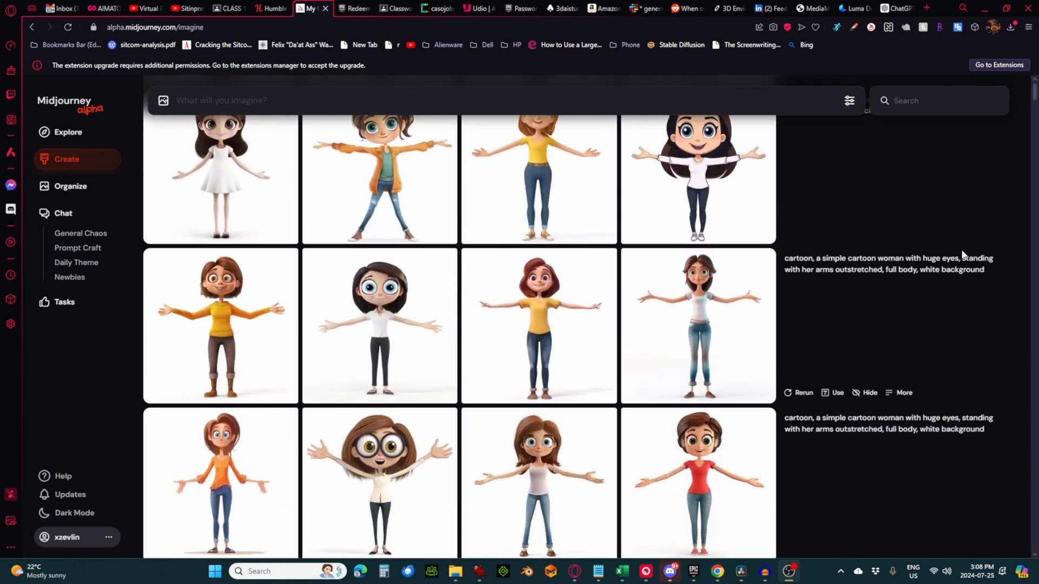
{"action": "scroll", "scroll_direction": "down", "scroll_amount": 3}
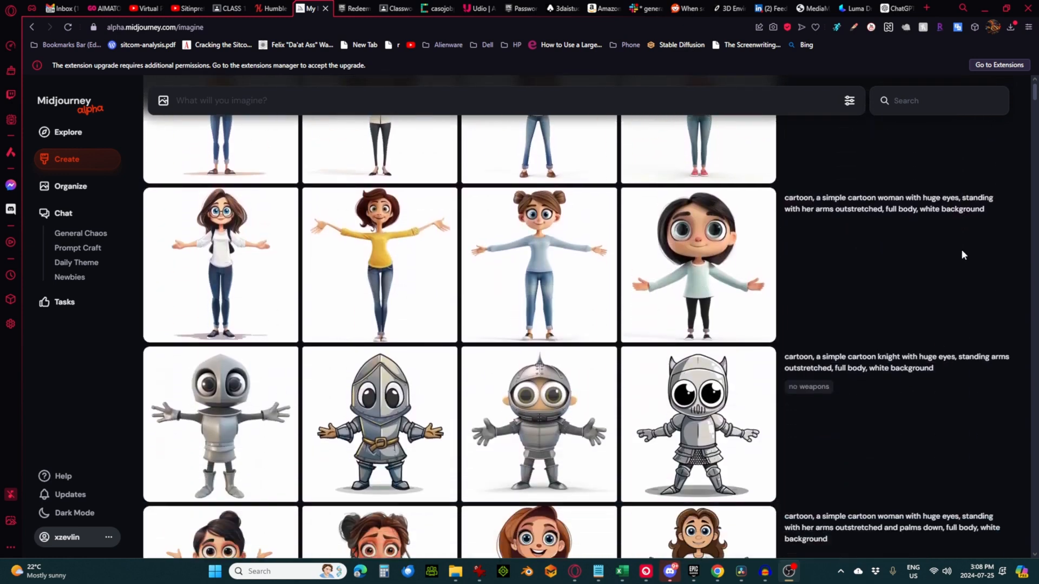
{"action": "scroll", "scroll_direction": "down", "scroll_amount": 3}
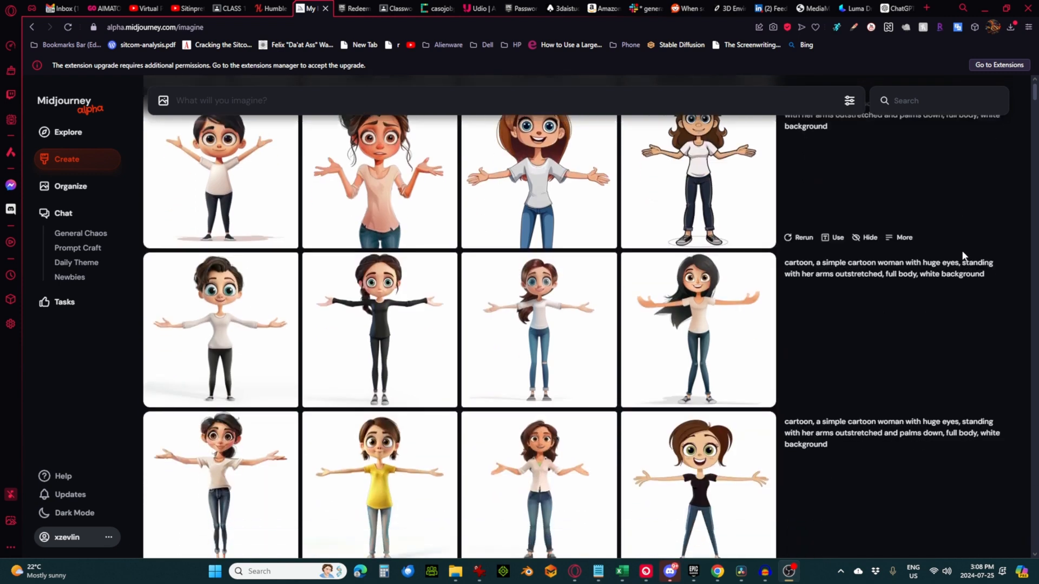
{"action": "scroll", "scroll_direction": "down", "scroll_amount": 3}
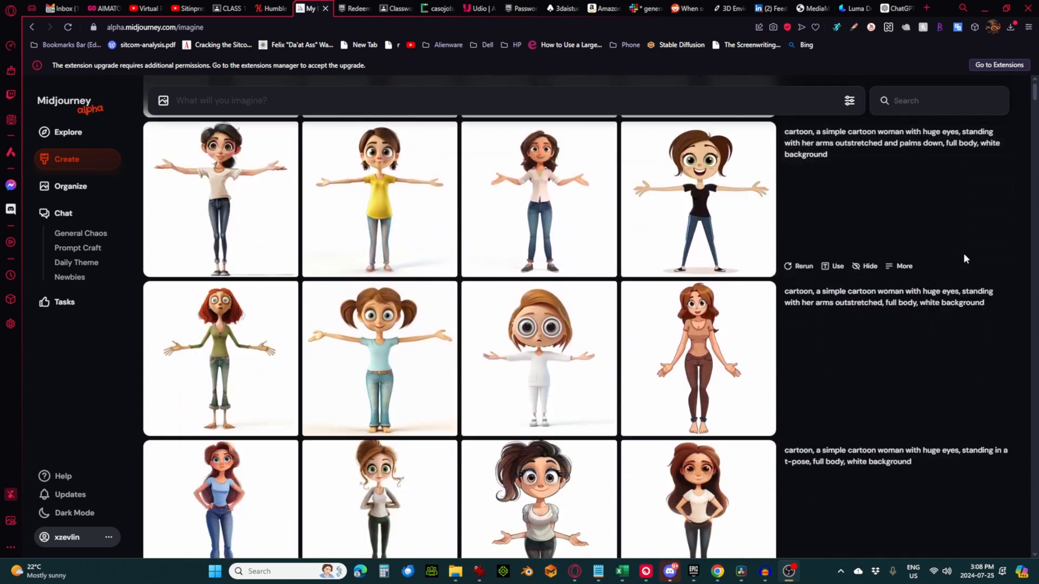
{"action": "scroll", "scroll_direction": "down", "scroll_amount": 3}
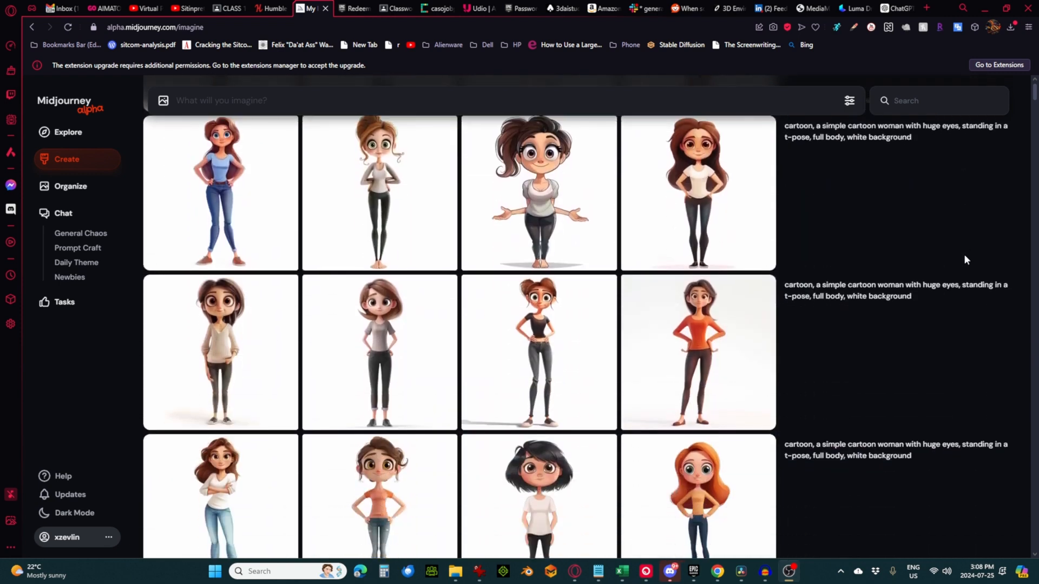
{"action": "scroll", "scroll_direction": "down", "scroll_amount": 3}
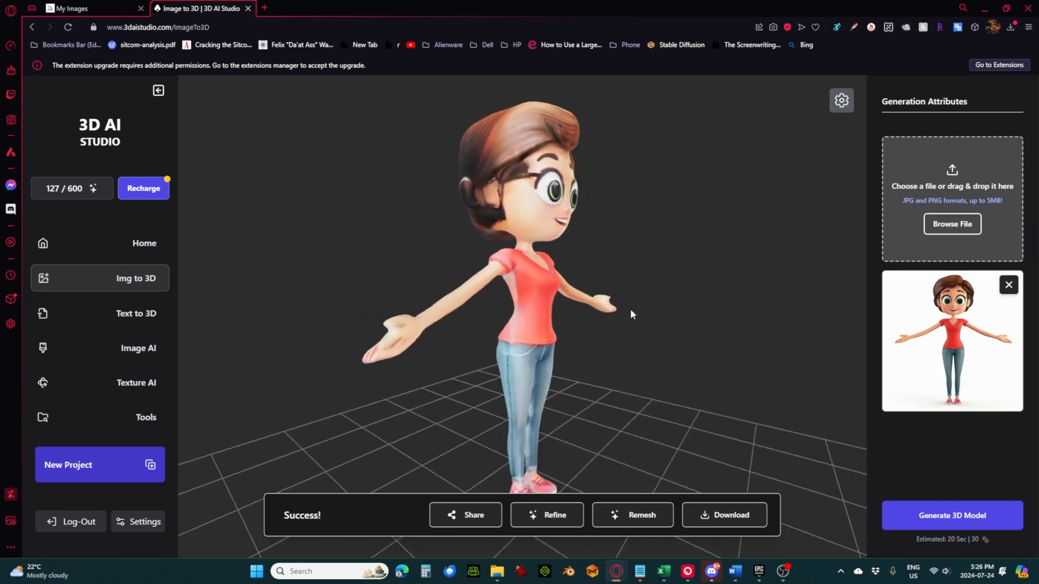
{"action": "left_click_drag", "start_coordinate": [630, 314], "coordinate": [734, 319]}
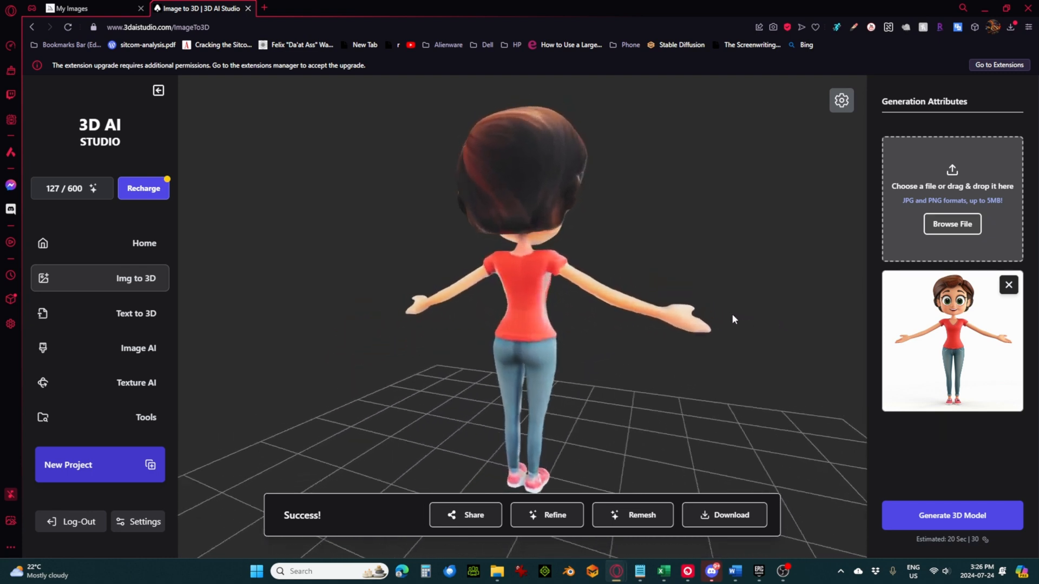
{"action": "left_click_drag", "start_coordinate": [734, 320], "coordinate": [580, 425]}
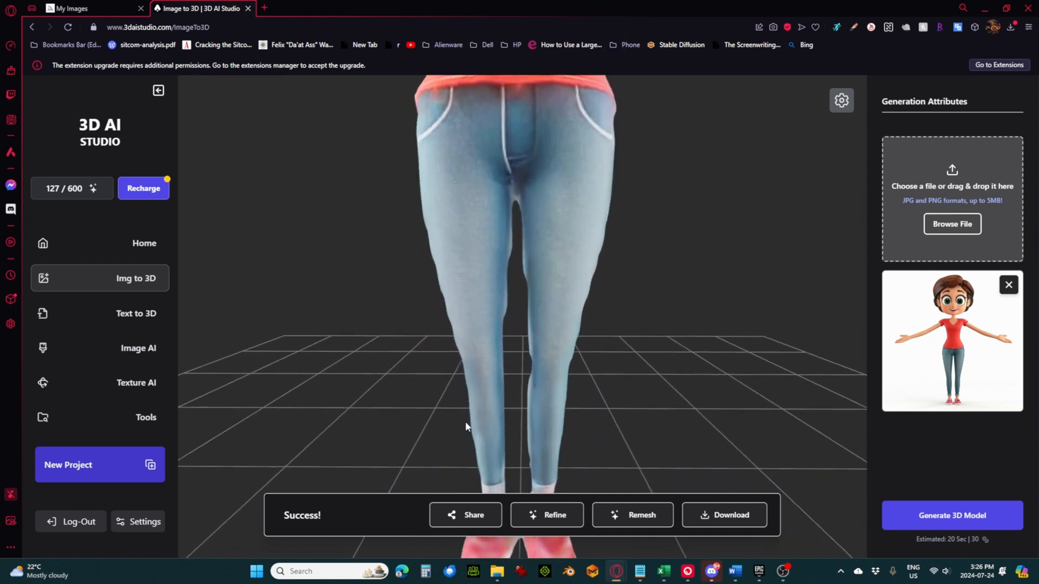
{"action": "left_click", "coordinate": [76, 7]}
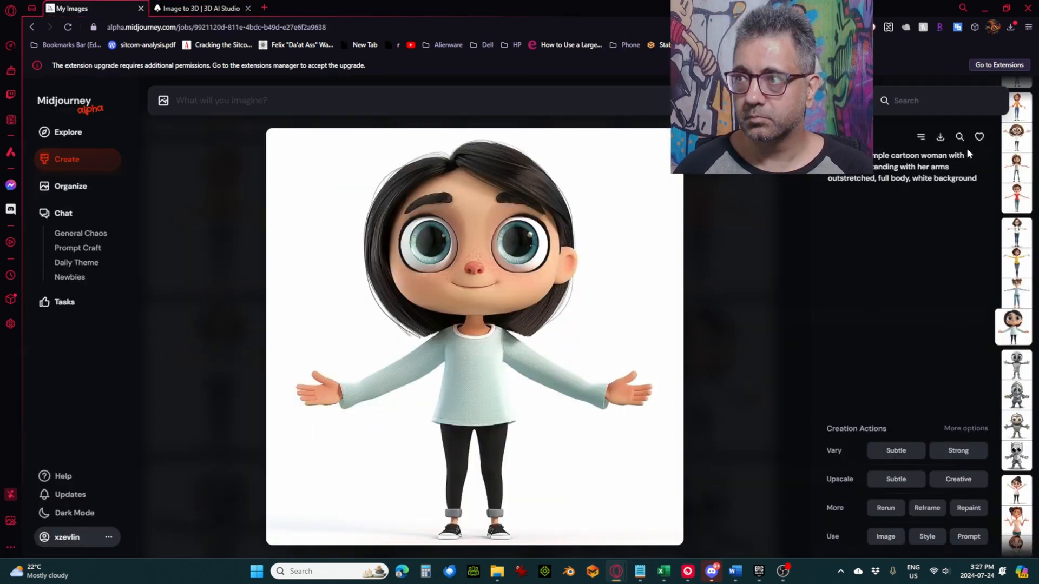
Step: Select the Midjourney image of the black-bobbed girl in the pale blue sweater
{"action": "left_click", "coordinate": [199, 8]}
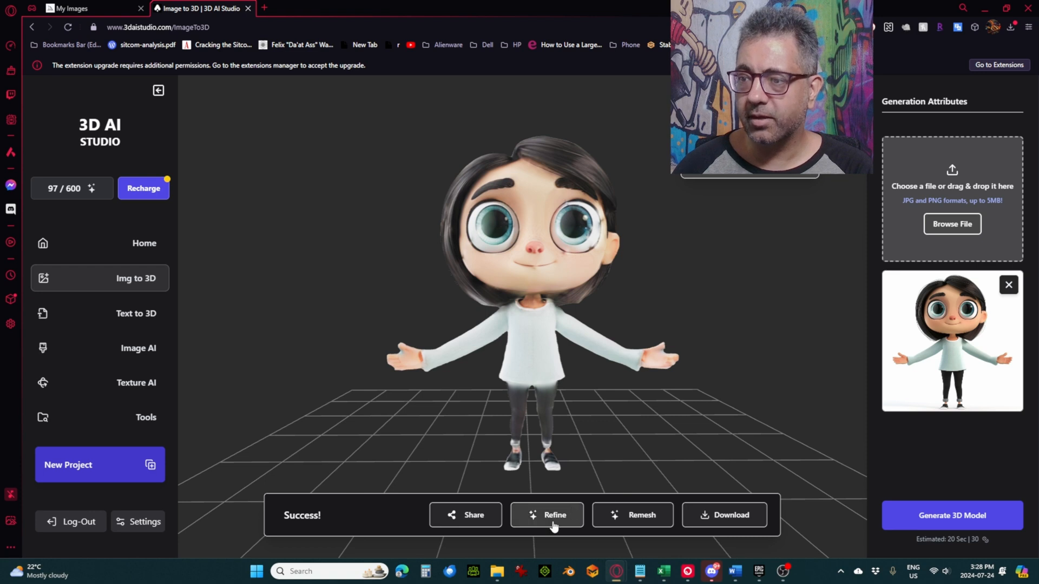
Step: Refine the girl model's texture, confirming the credit cost, and paint over the neck blemish
{"action": "left_click", "coordinate": [546, 515]}
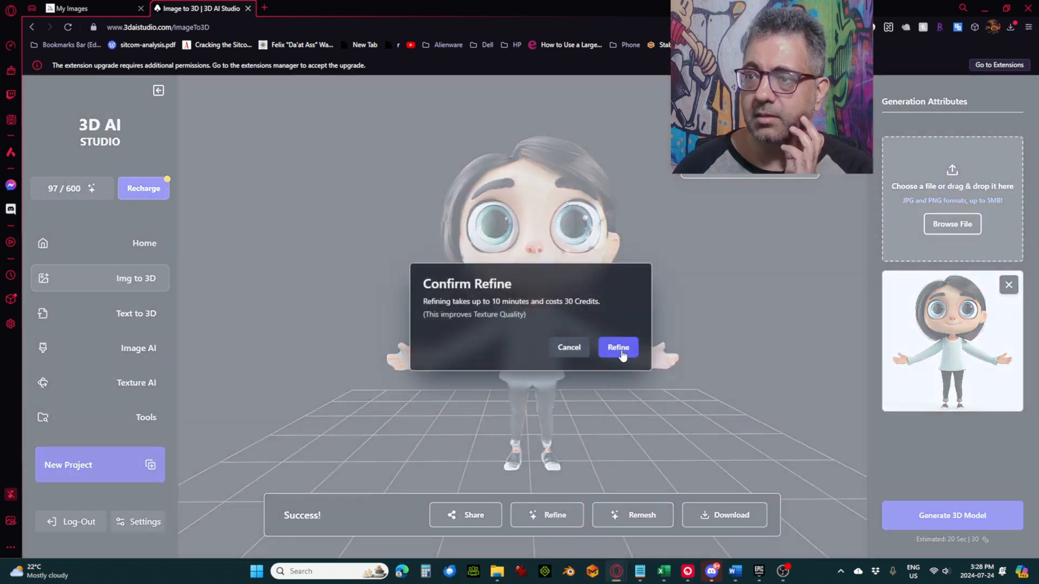
{"action": "left_click", "coordinate": [616, 348]}
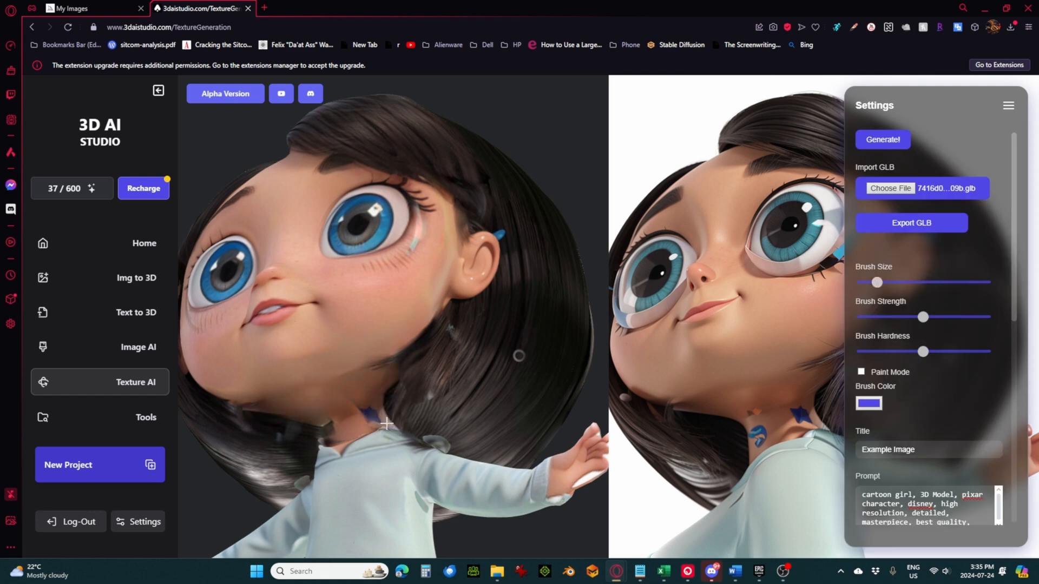
{"action": "left_click", "coordinate": [1008, 105]}
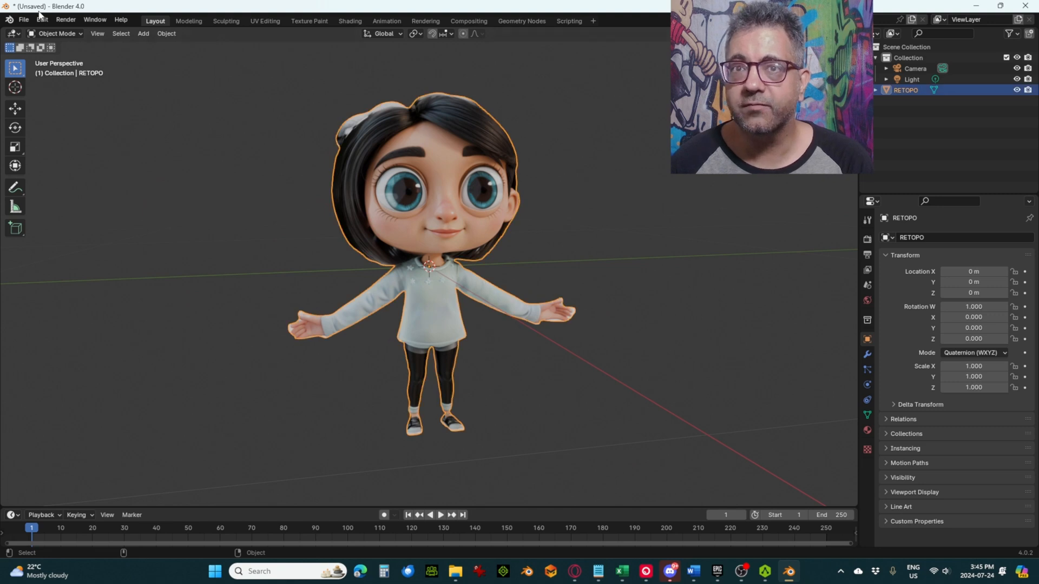
Step: Export the girl as Wavefront OBJ girl2.obj in the Documents folder
{"action": "left_click", "coordinate": [22, 20]}
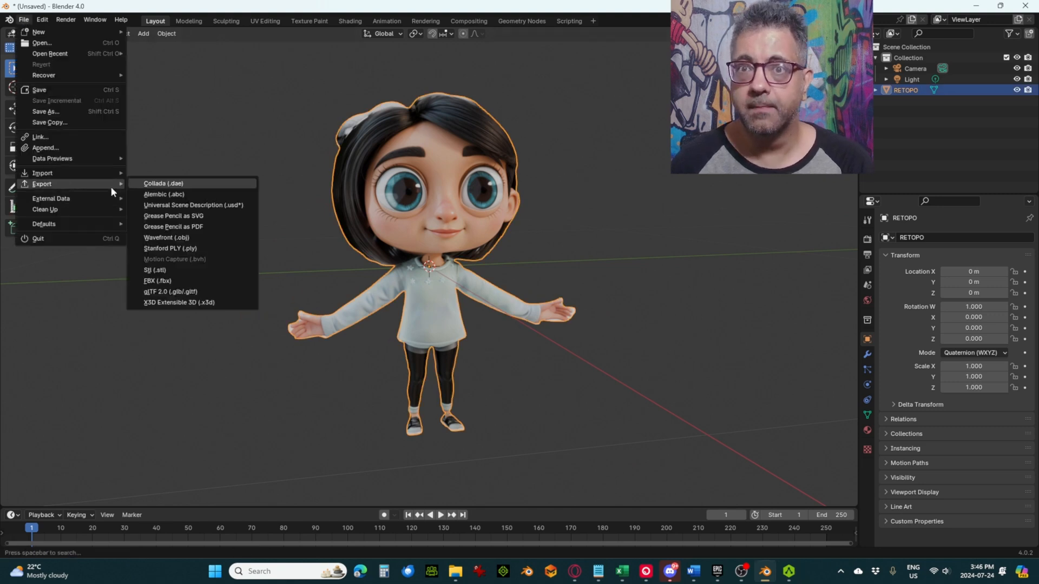
{"action": "left_click", "coordinate": [166, 237]}
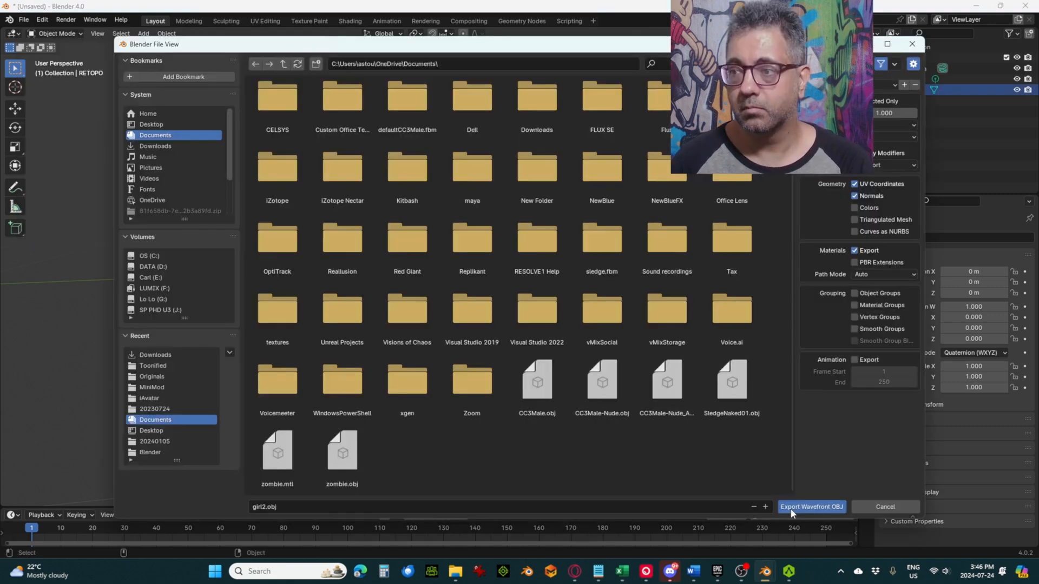
{"action": "left_click", "coordinate": [811, 507]}
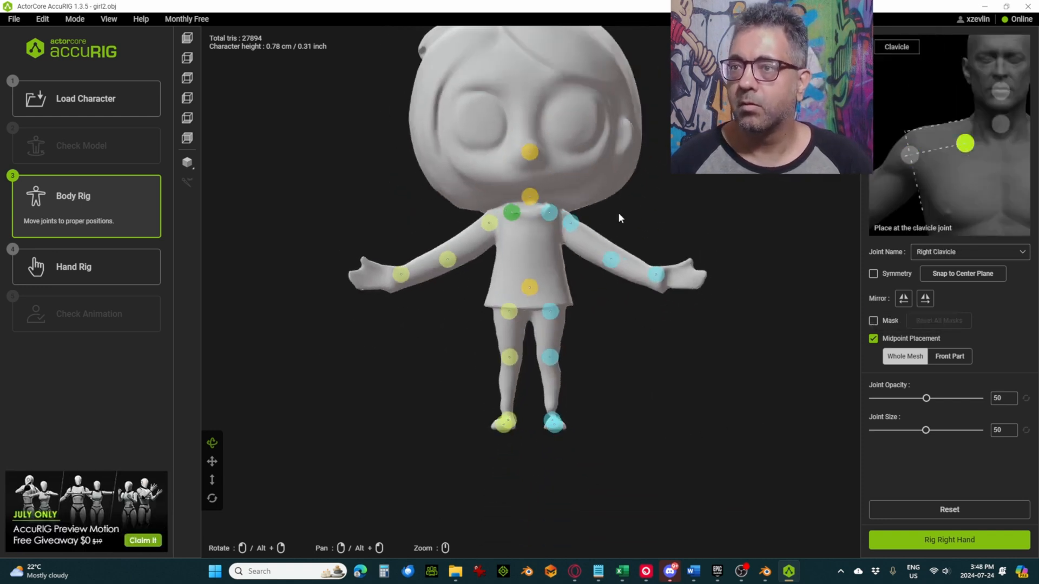
Step: Confirm the body joint placement on girl2.obj and proceed to rigging
{"action": "left_click", "coordinate": [948, 539]}
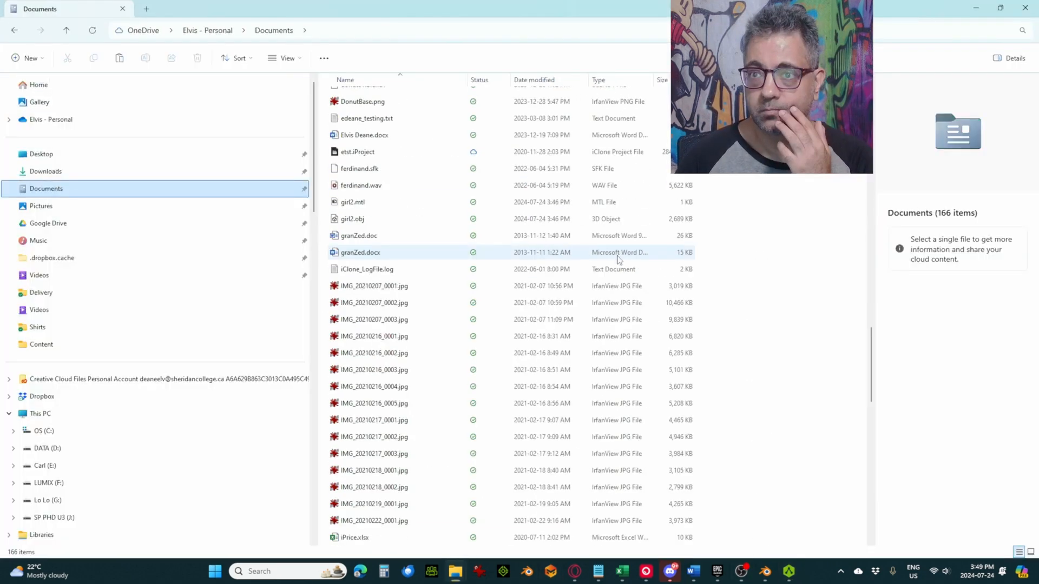
{"action": "left_click", "coordinate": [352, 245]}
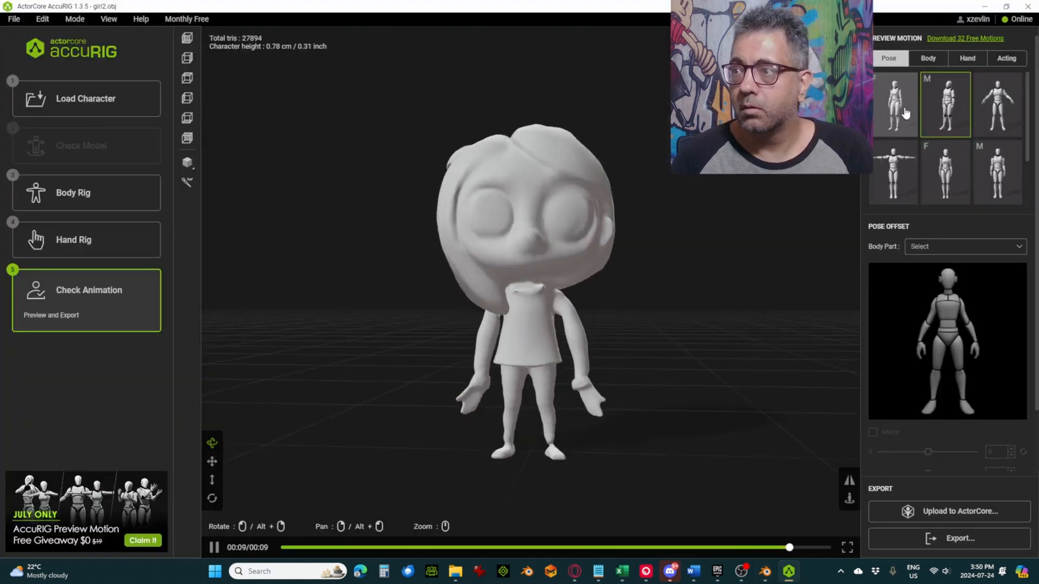
Step: Show the Body Part choices for pose offsets in Check Animation
{"action": "left_click", "coordinate": [963, 246]}
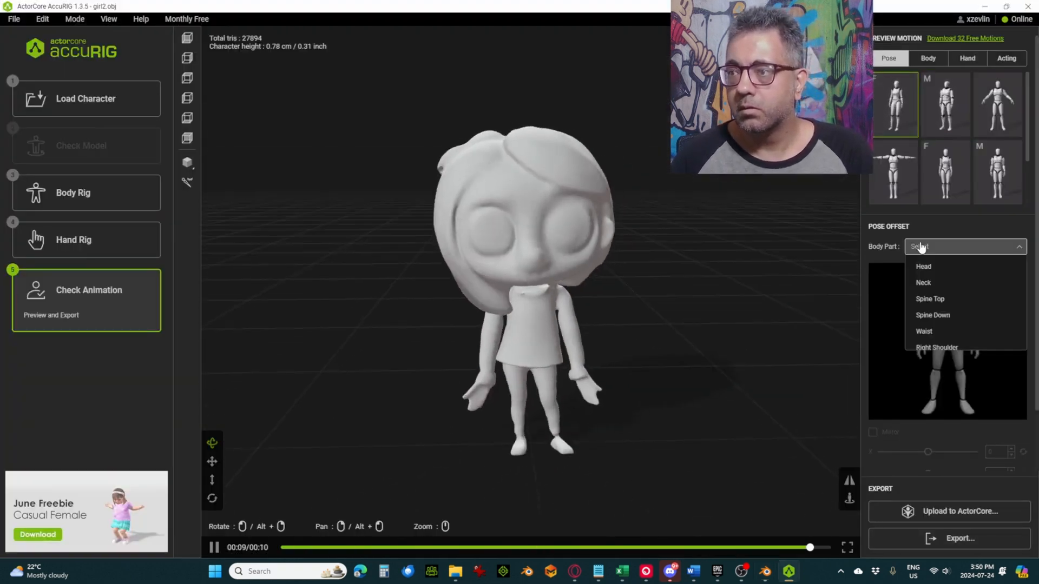